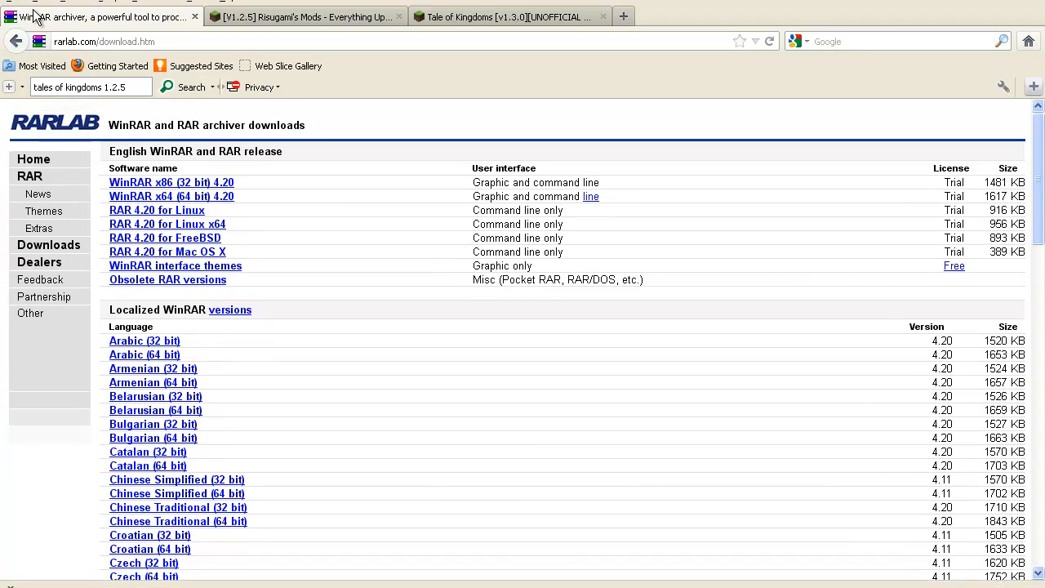
Browse the WinRAR localized downloads list, then switch to the Risugami's Mods forum thread.
scroll("down", 3)
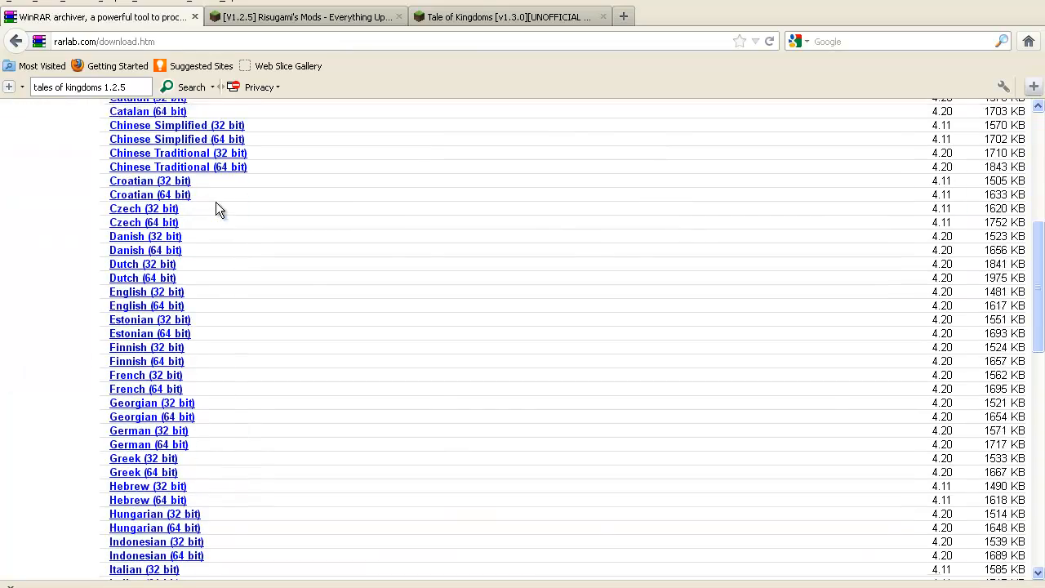
scroll("down", 3)
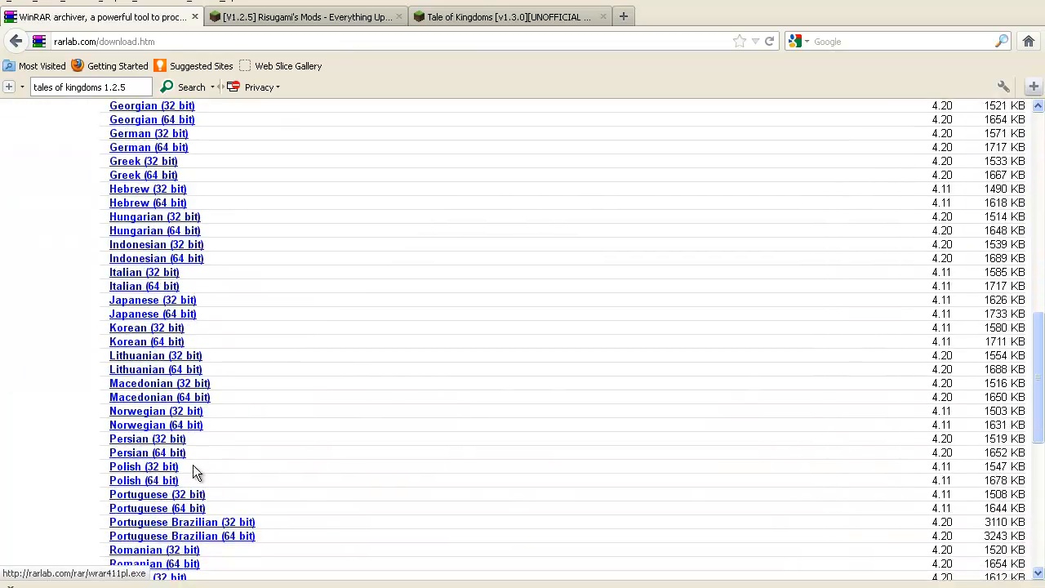
scroll("up", 3)
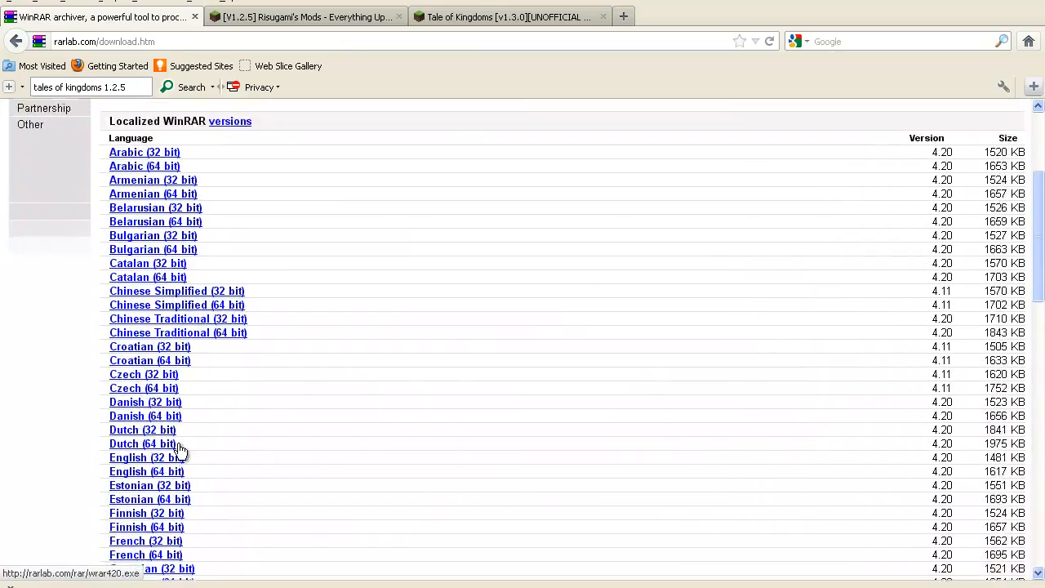
scroll("down", 3)
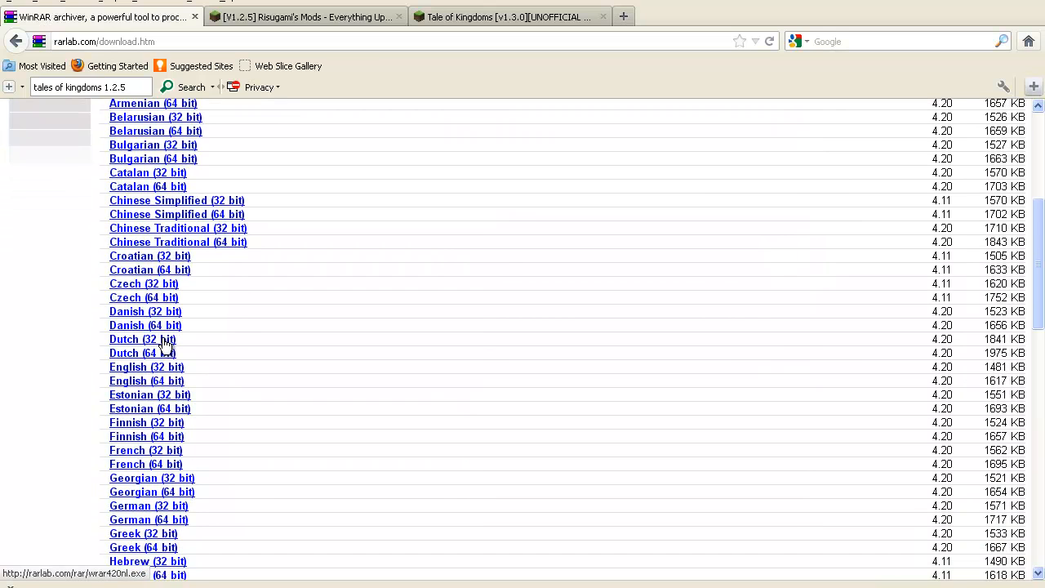
scroll("up", 3)
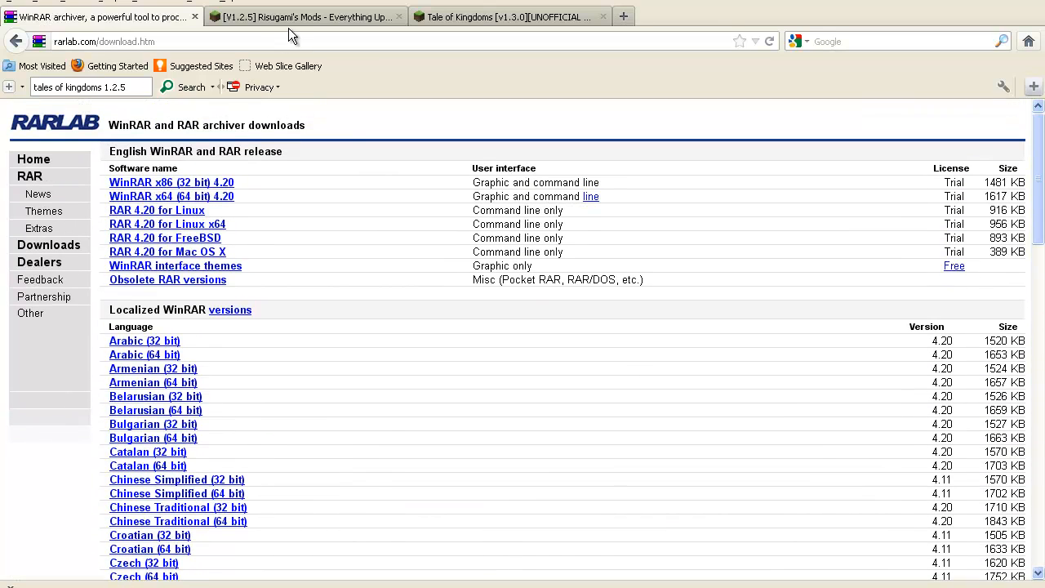
left_click(307, 16)
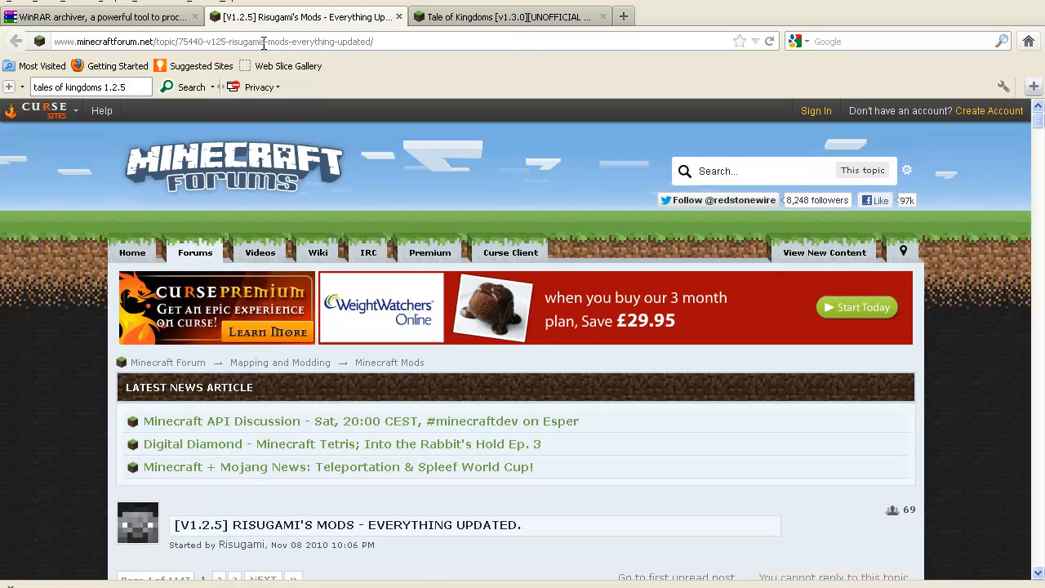
Scroll the Risugami's Mods post down to the ModLoader 1.2.5 download section.
scroll("down", 3)
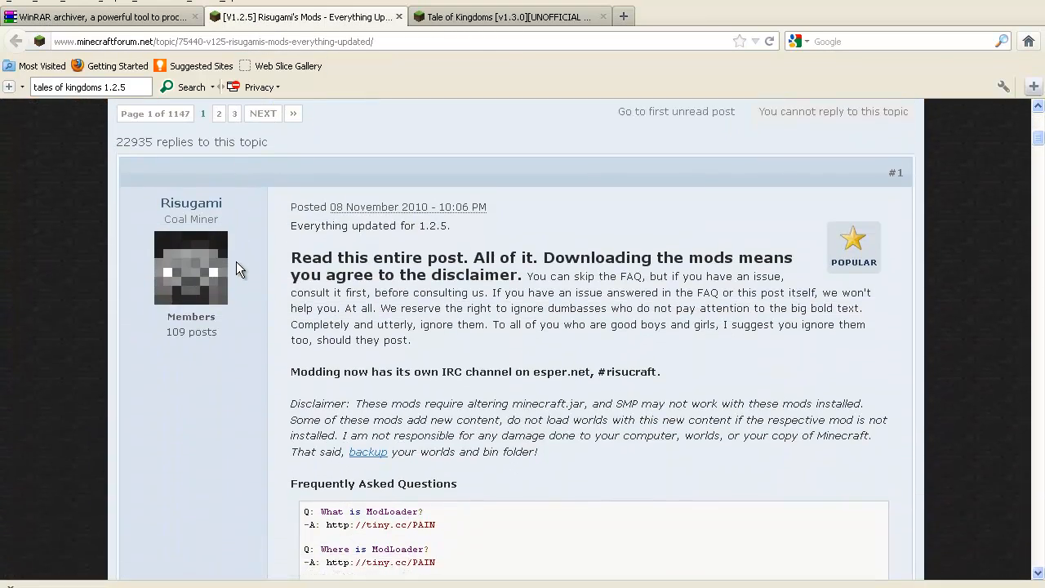
scroll("down", 3)
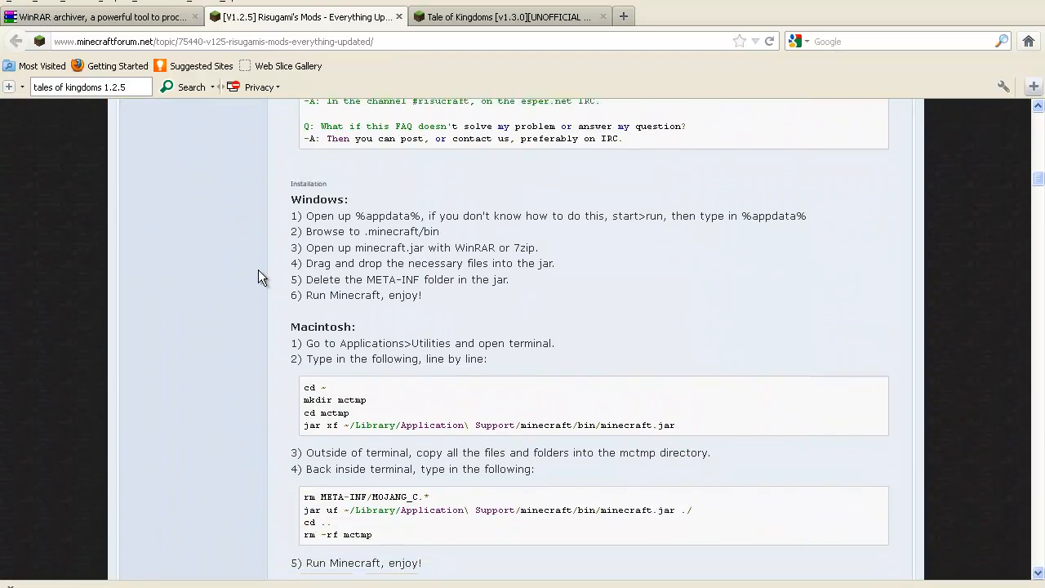
scroll("up", 3)
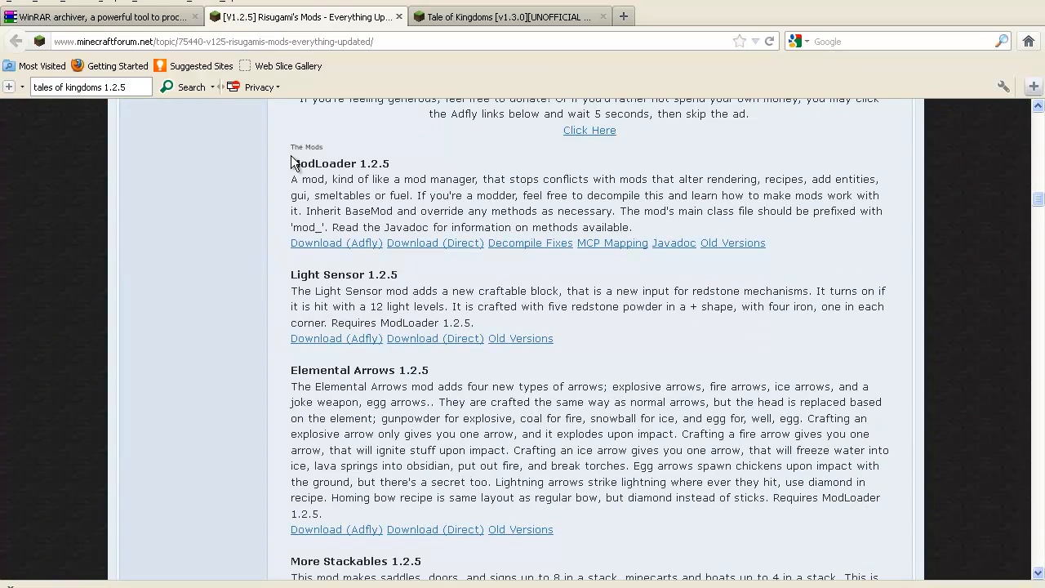
mouse_move(314, 248)
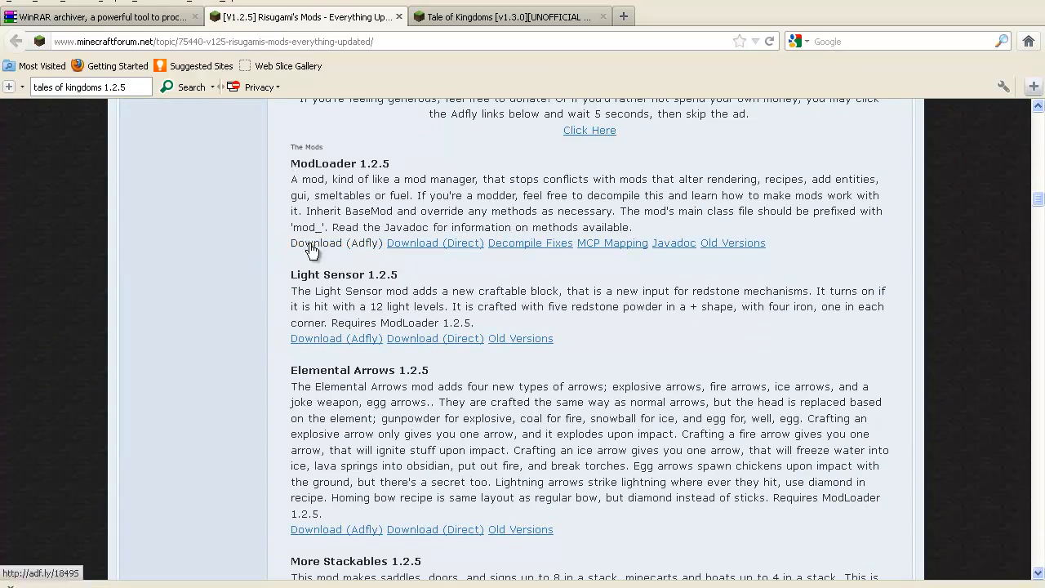
mouse_move(435, 242)
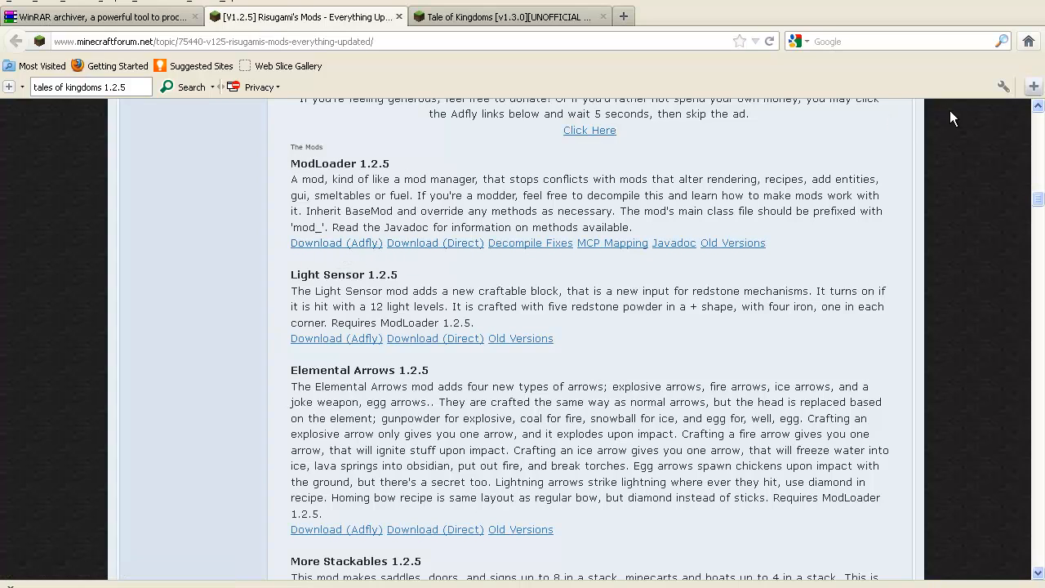
mouse_move(947, 138)
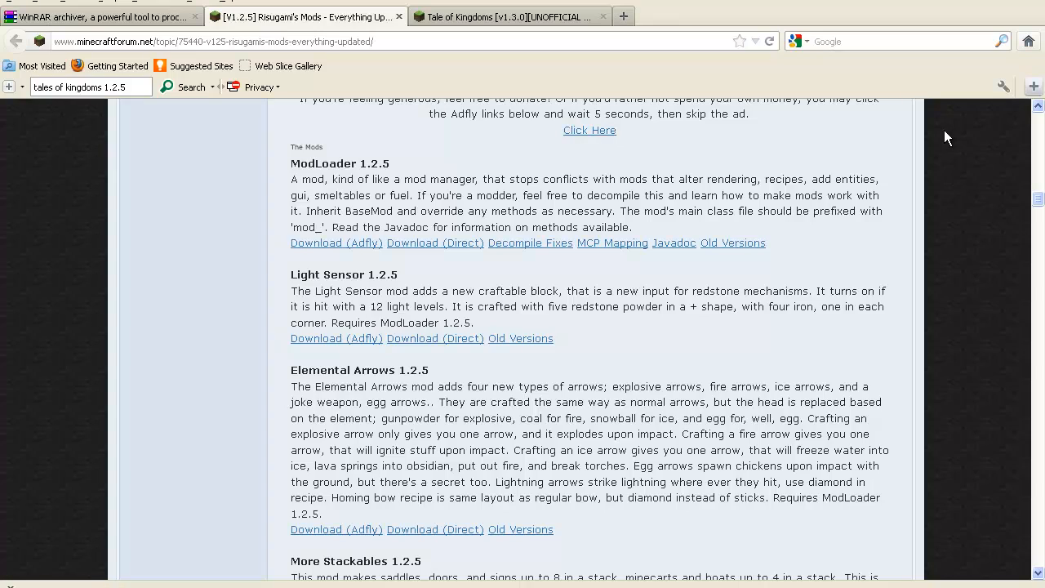
Switch to the Tale of Kingdoms v1.3.0 Unofficial Update thread and read through the author's first post.
left_click(506, 17)
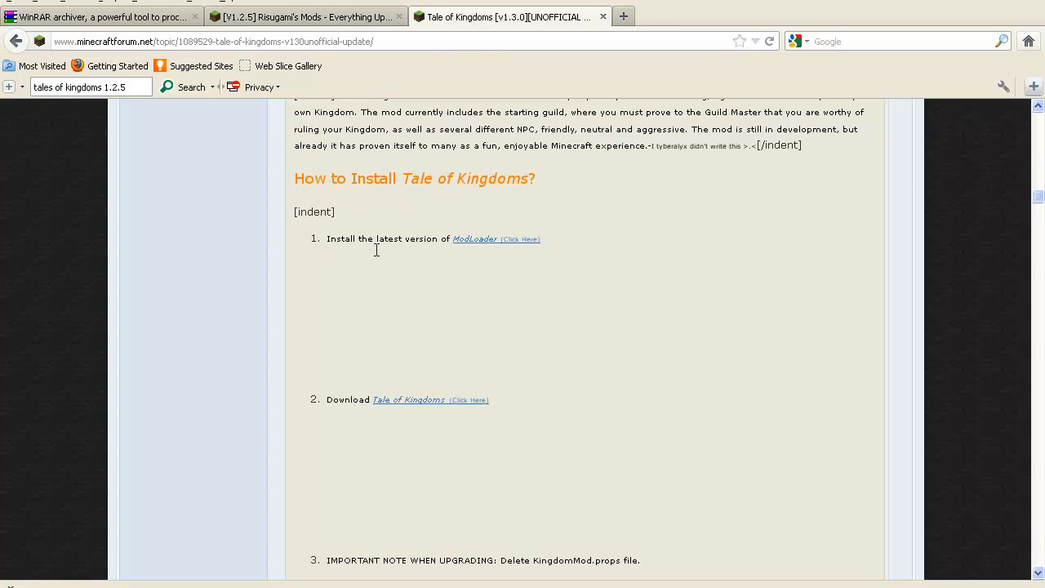
scroll("up", 3)
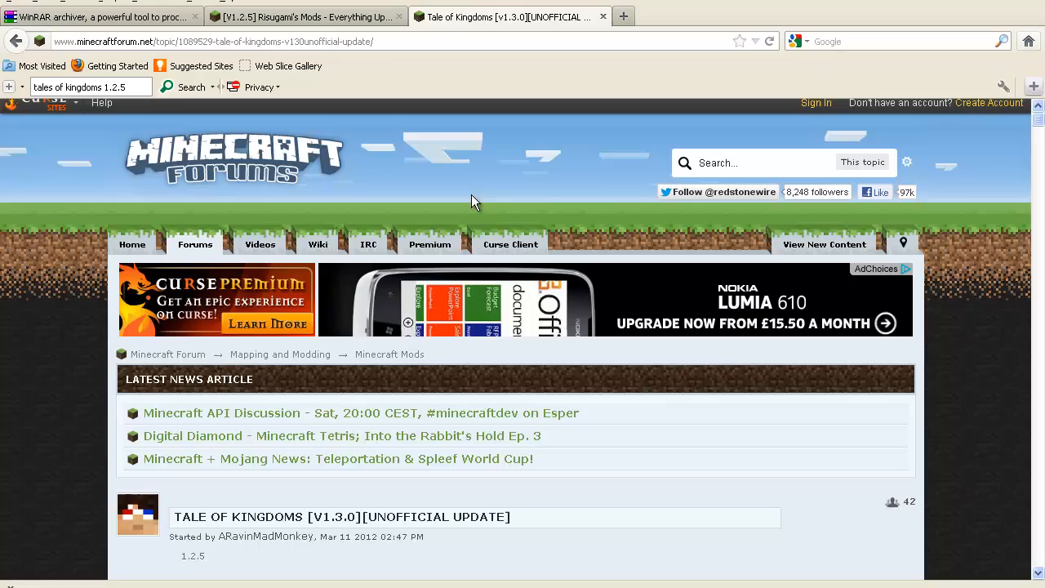
scroll("down", 3)
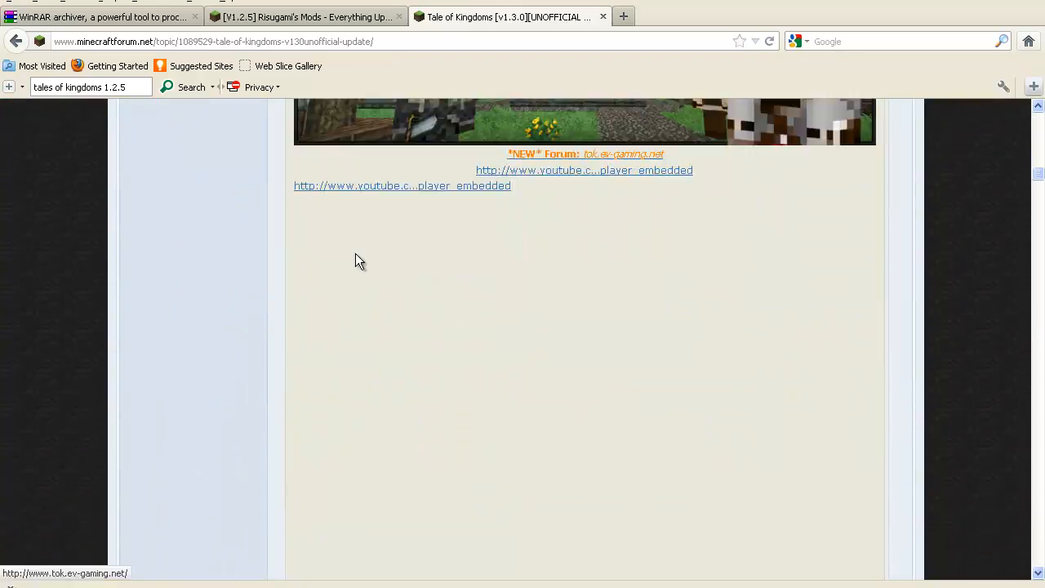
scroll("down", 3)
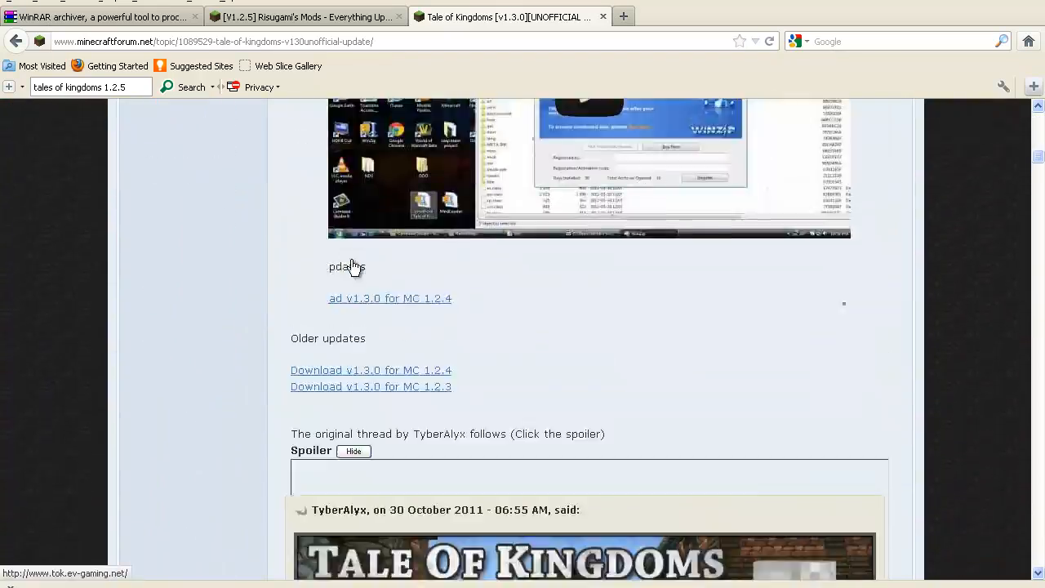
scroll("down", 3)
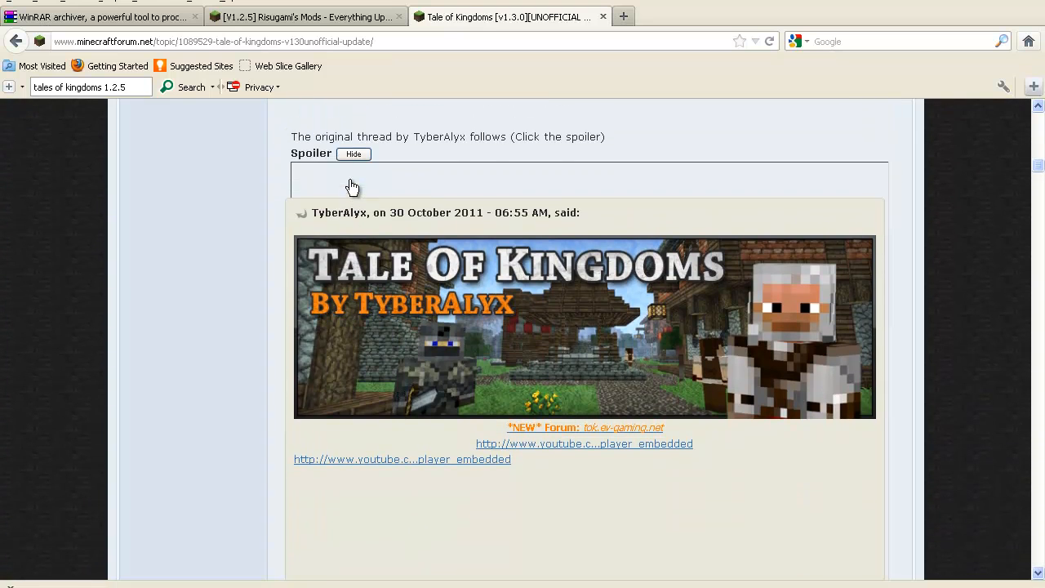
scroll("down", 3)
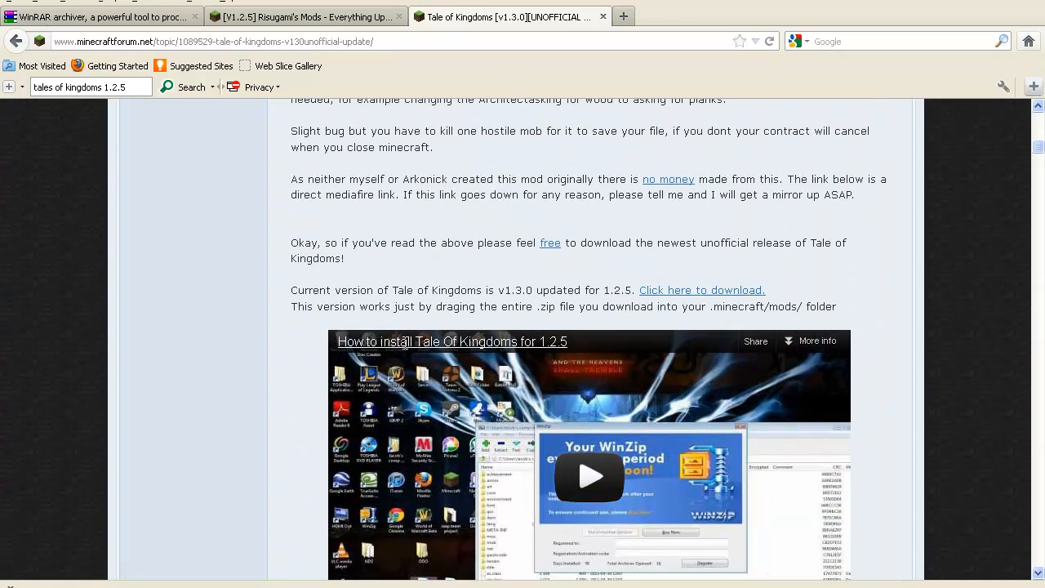
scroll("up", 3)
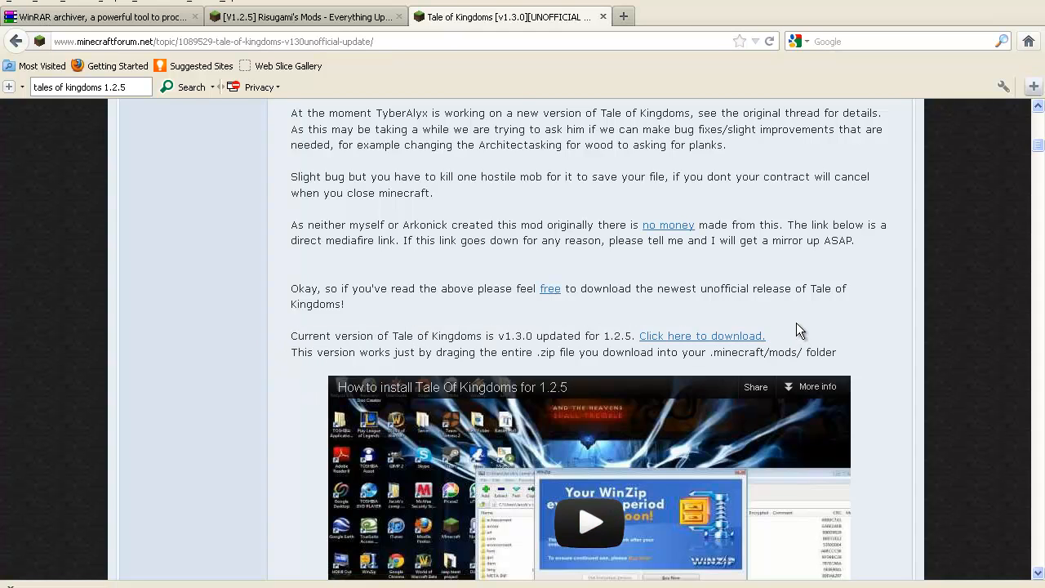
mouse_move(604, 337)
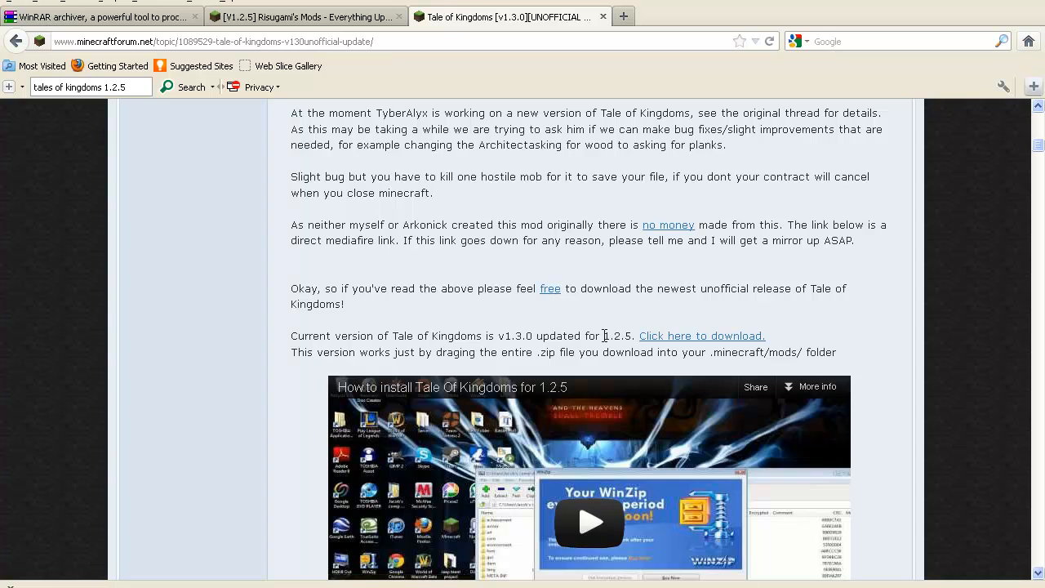
scroll("up", 3)
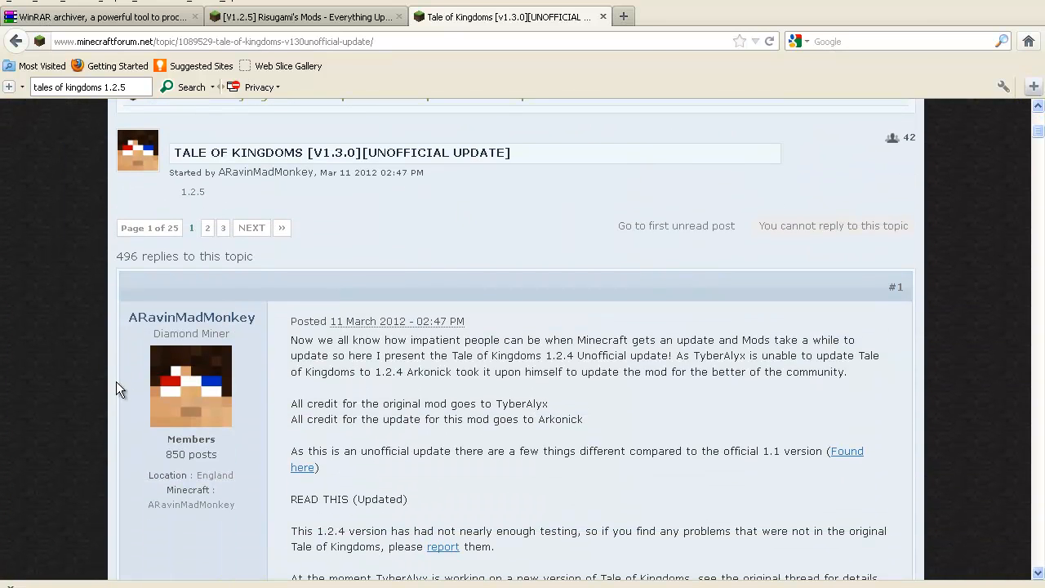
mouse_move(190, 388)
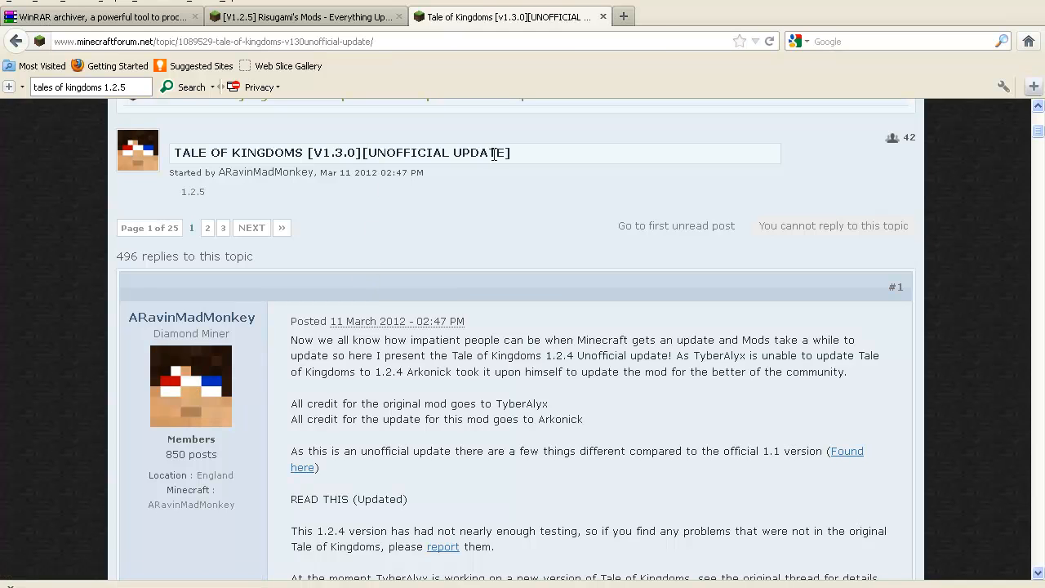
mouse_move(144, 431)
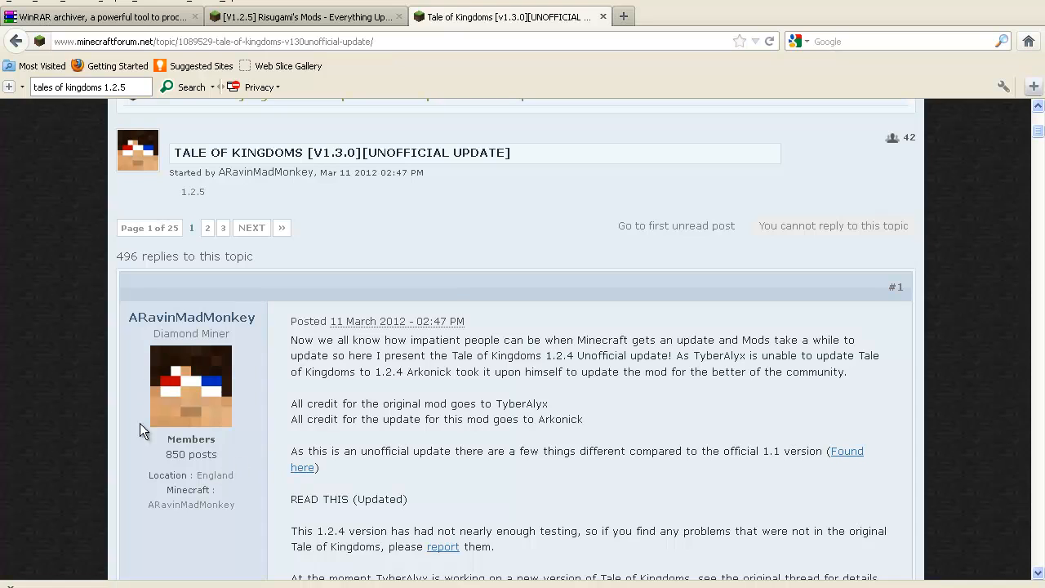
mouse_move(372, 498)
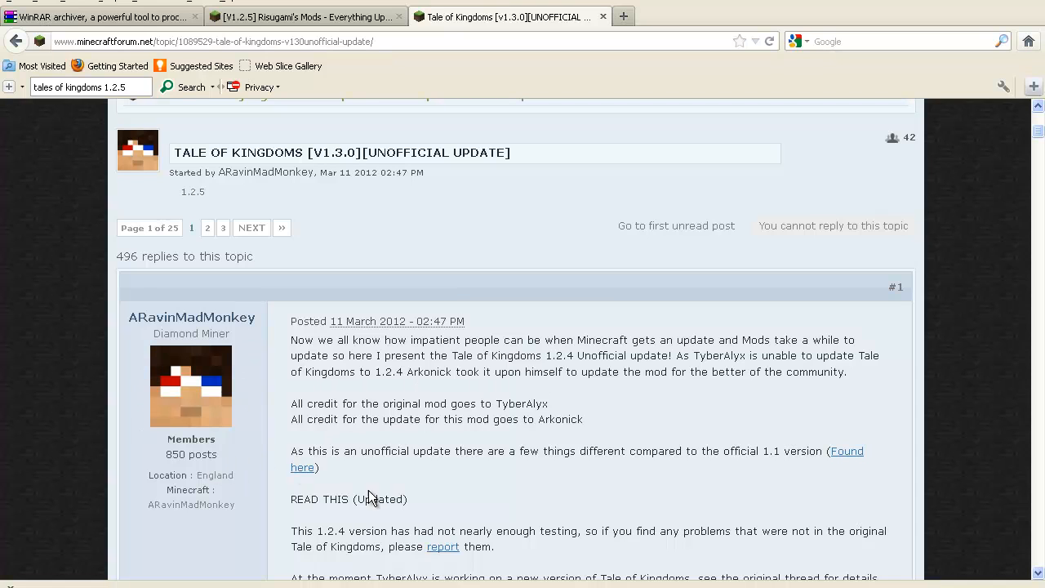
scroll("down", 3)
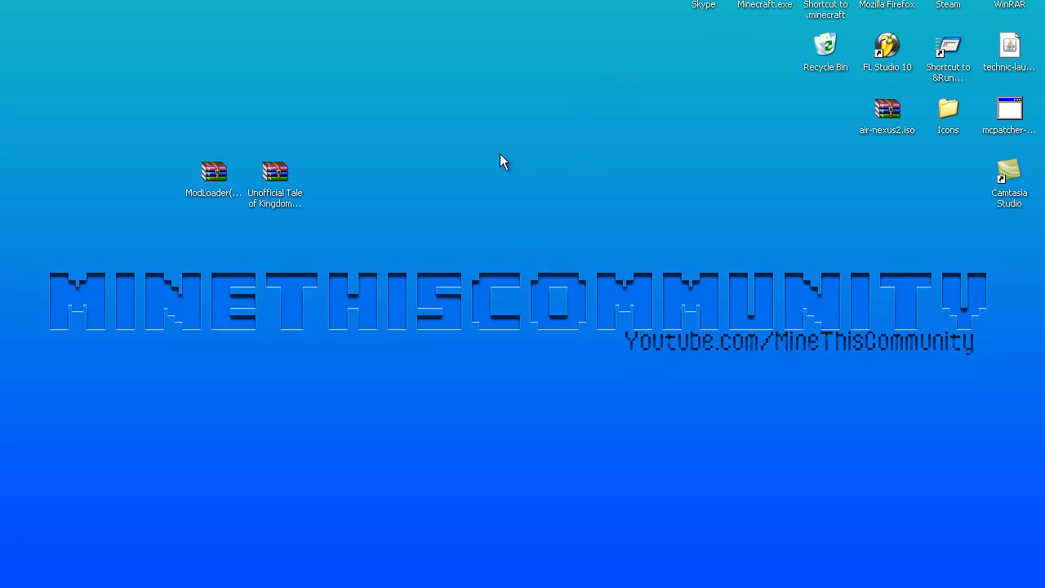
mouse_move(806, 192)
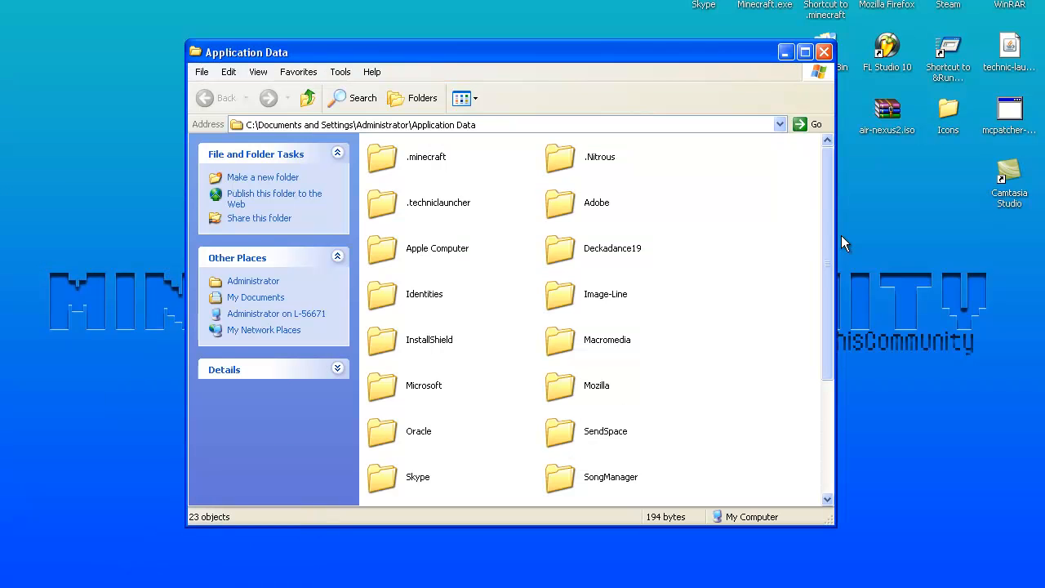
mouse_move(890, 297)
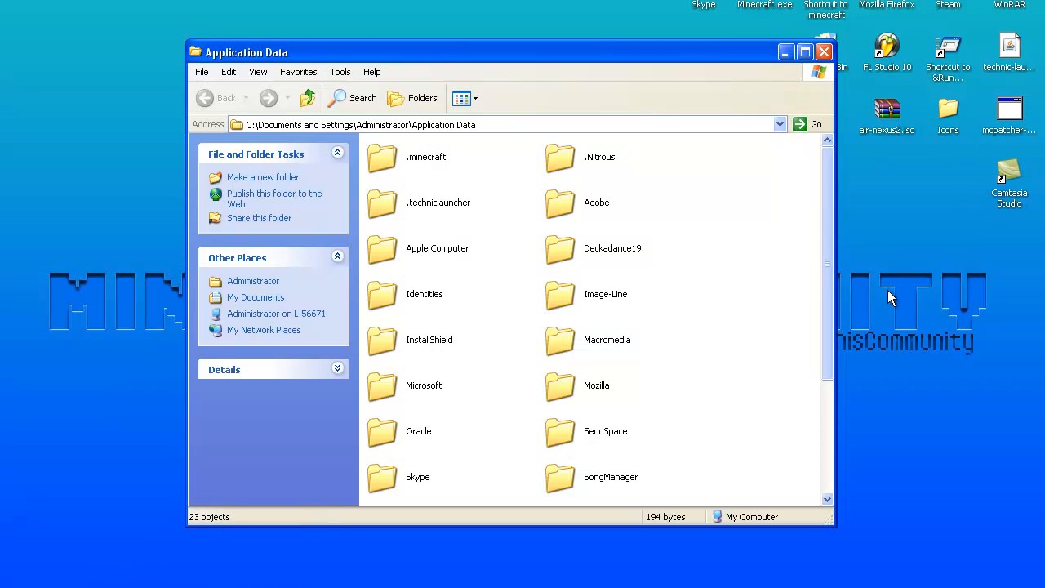
mouse_move(425, 156)
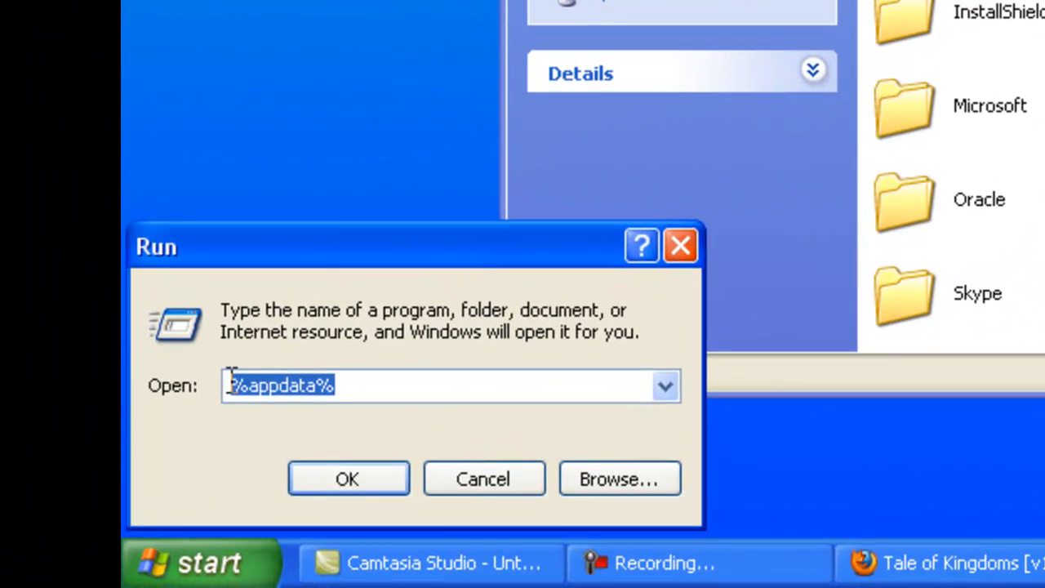
Navigate from Application Data into .minecraft and its bin folder listing minecraft.jar.
left_click(347, 478)
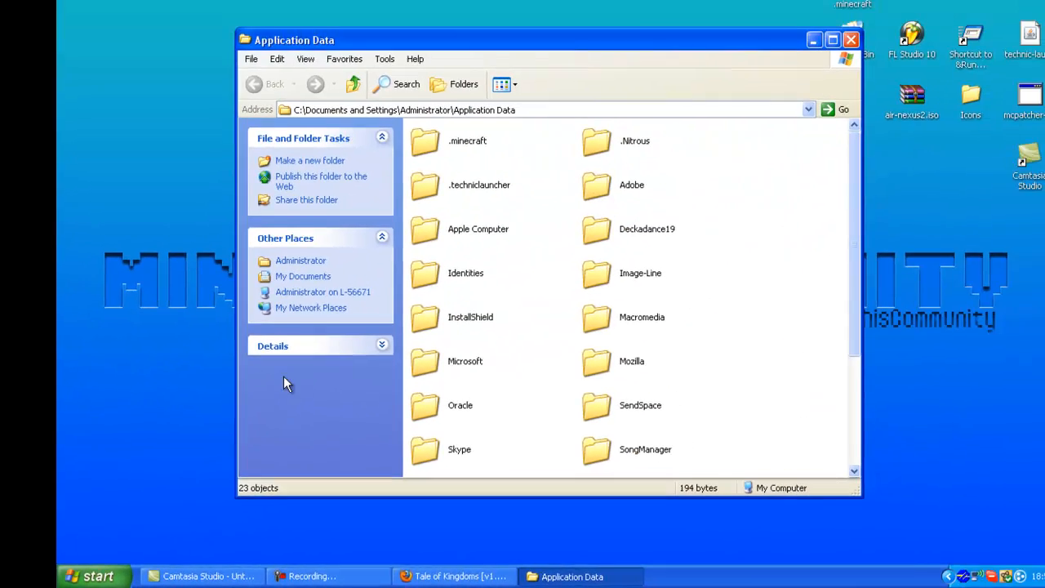
double_click(467, 140)
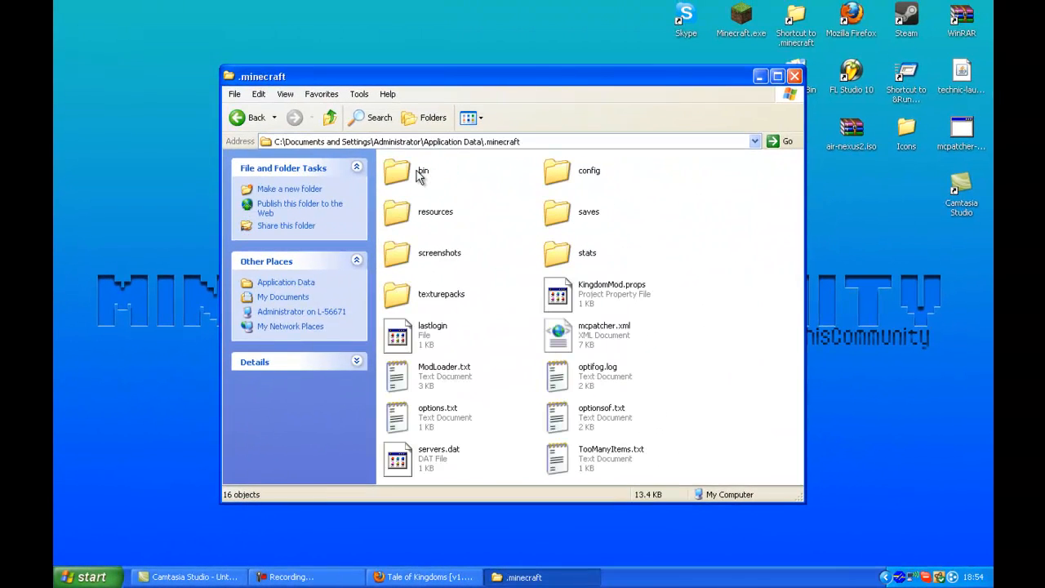
double_click(399, 171)
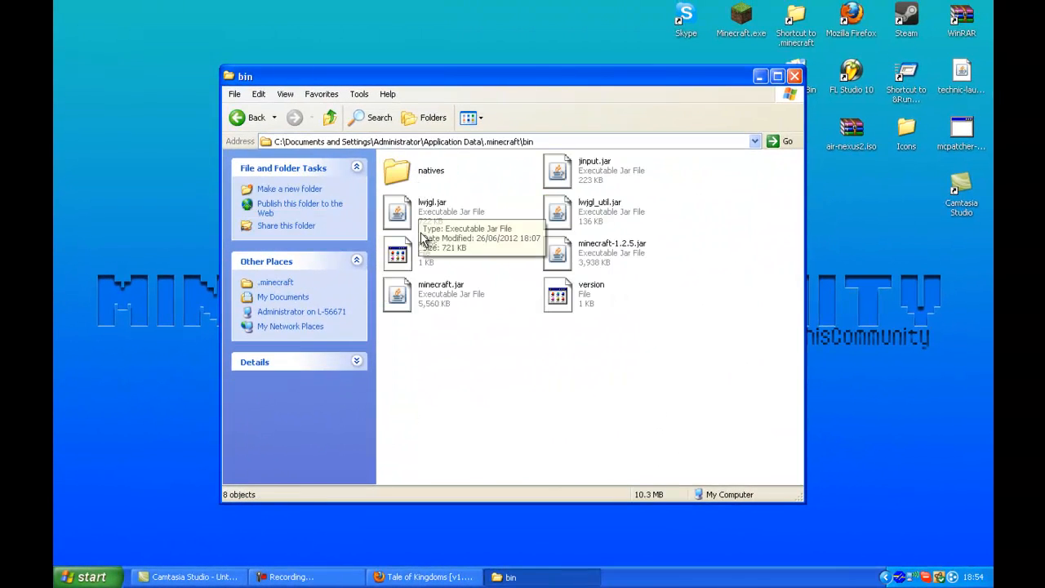
mouse_move(425, 297)
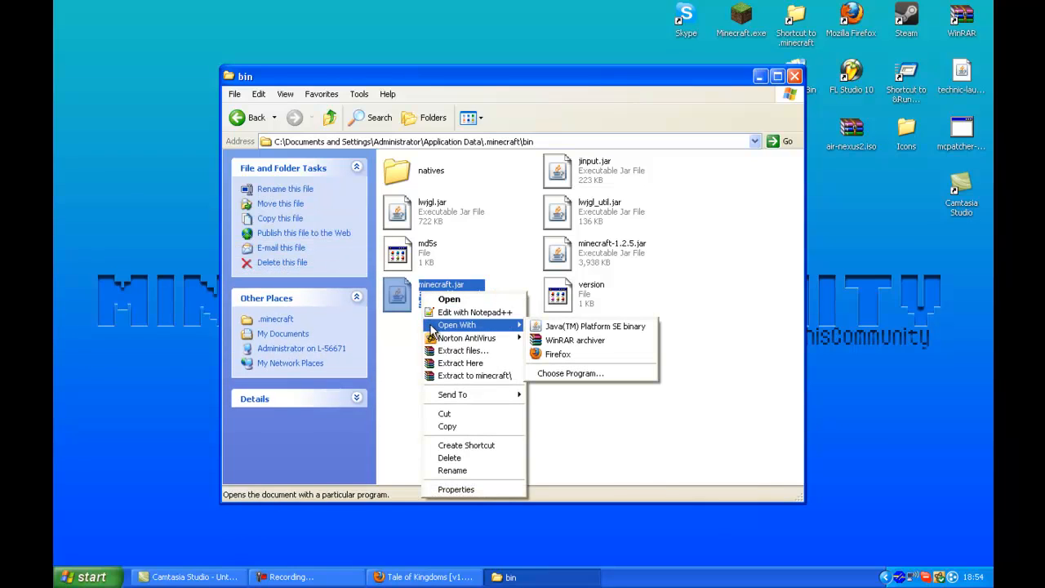
mouse_move(575, 339)
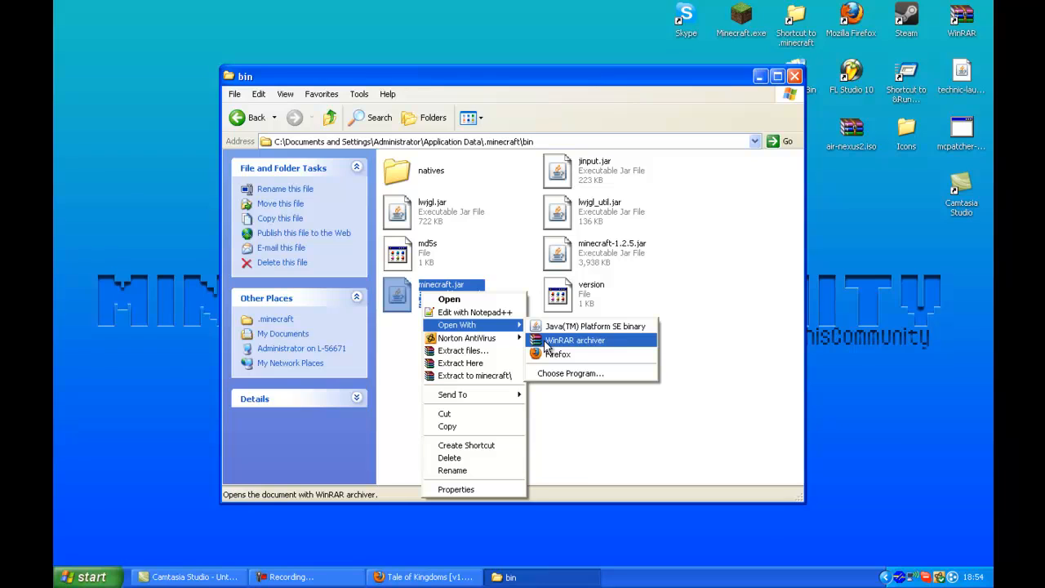
Open minecraft.jar from the bin folder as an archive in WinRAR.
left_click(575, 340)
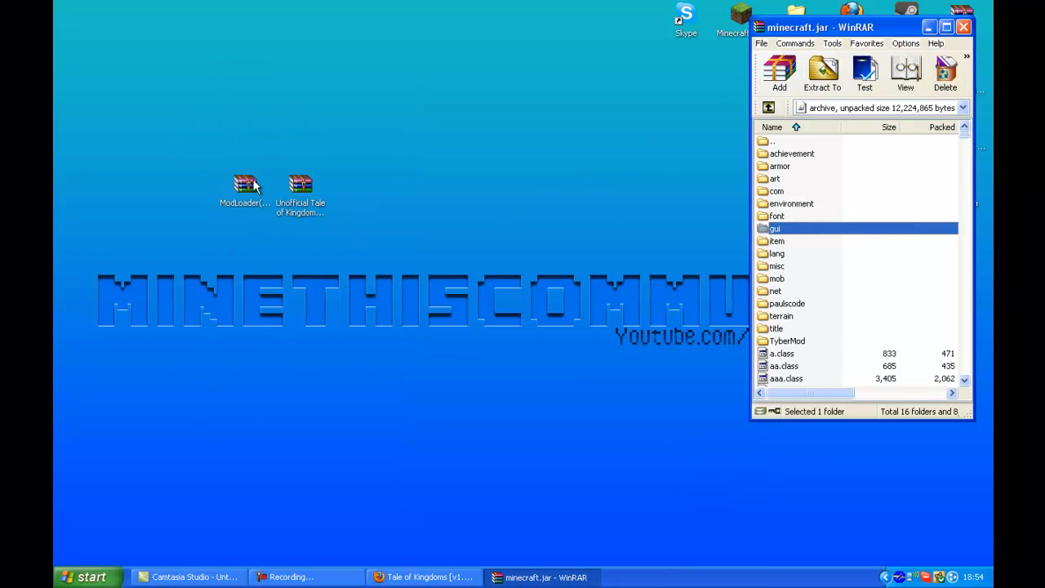
Add all class files from ModLoader(1).zip into minecraft.jar.
double_click(245, 183)
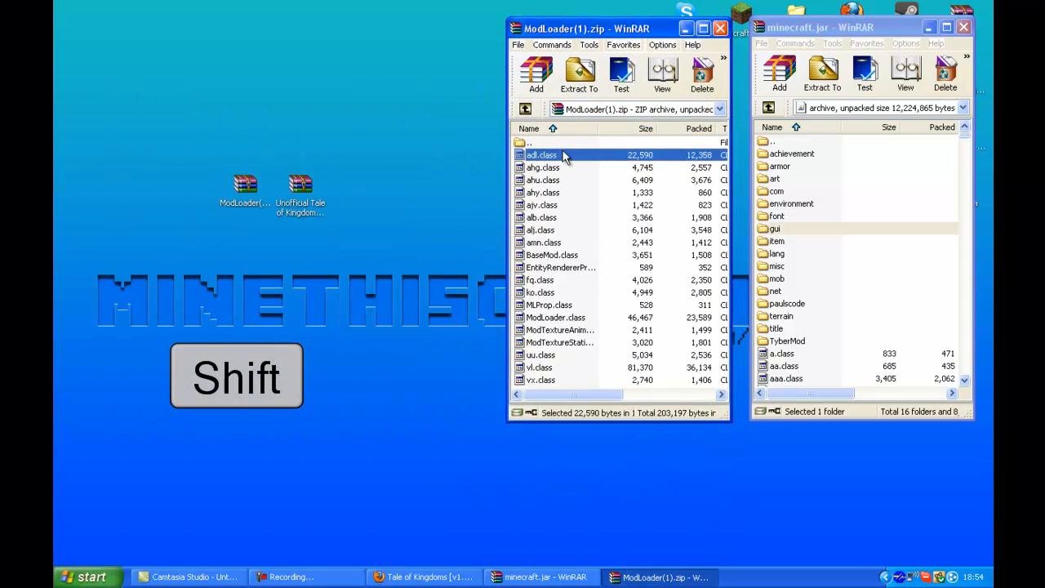
mouse_move(539, 384)
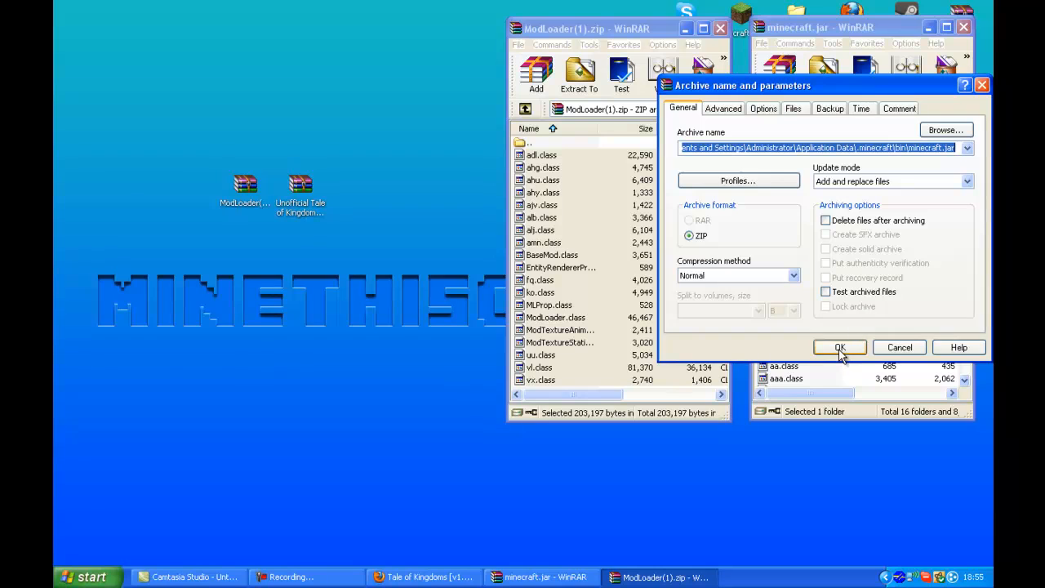
left_click(839, 346)
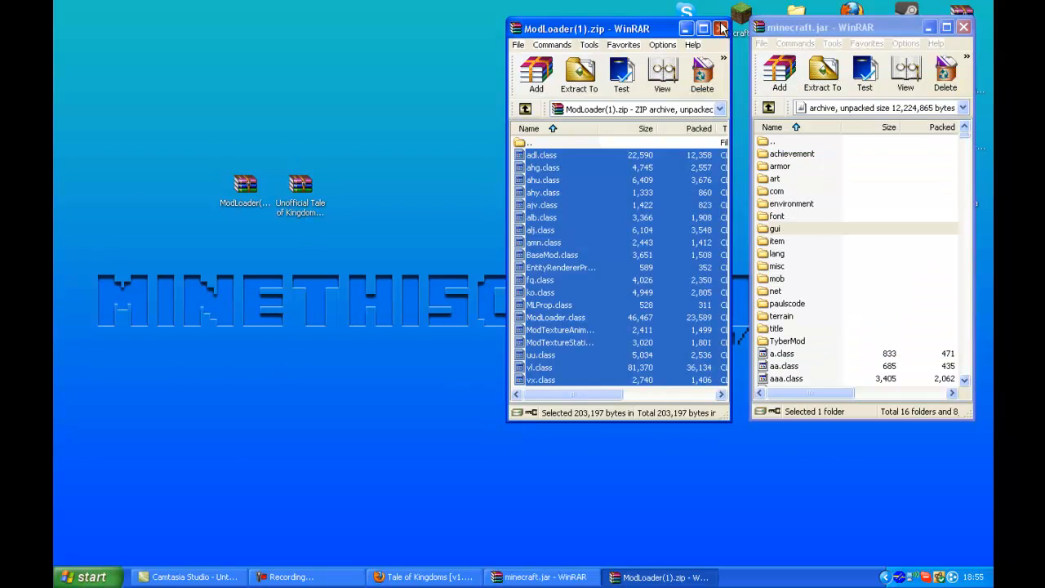
Close the ModLoader archive, launch Minecraft once with login, then close the game.
left_click(722, 27)
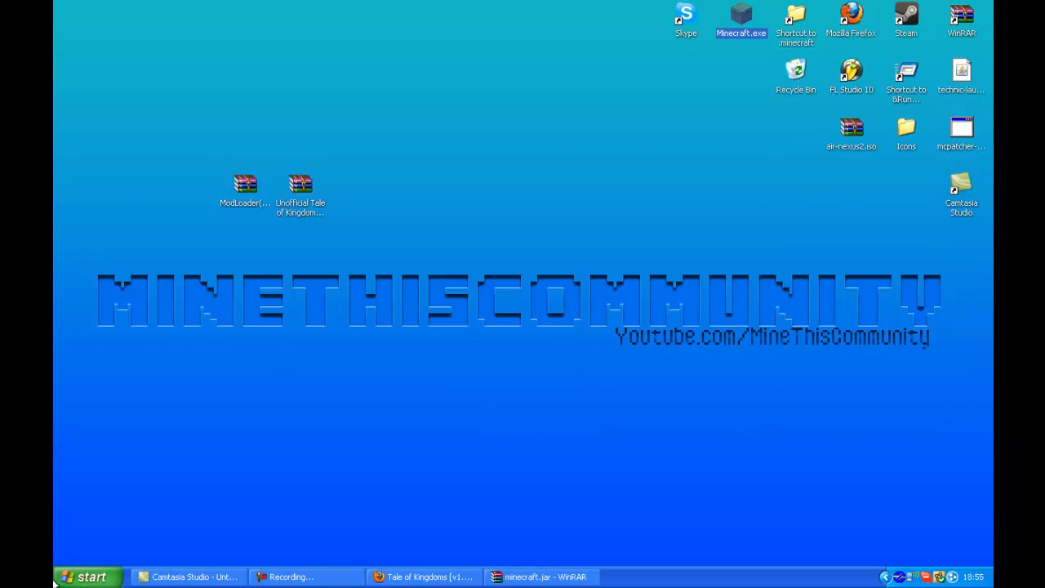
double_click(741, 14)
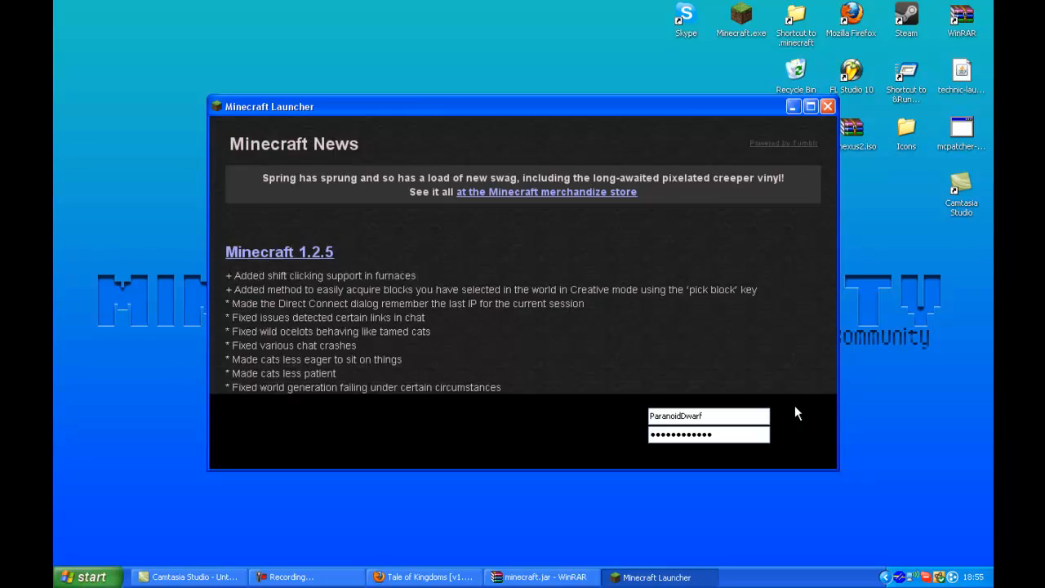
left_click(708, 434)
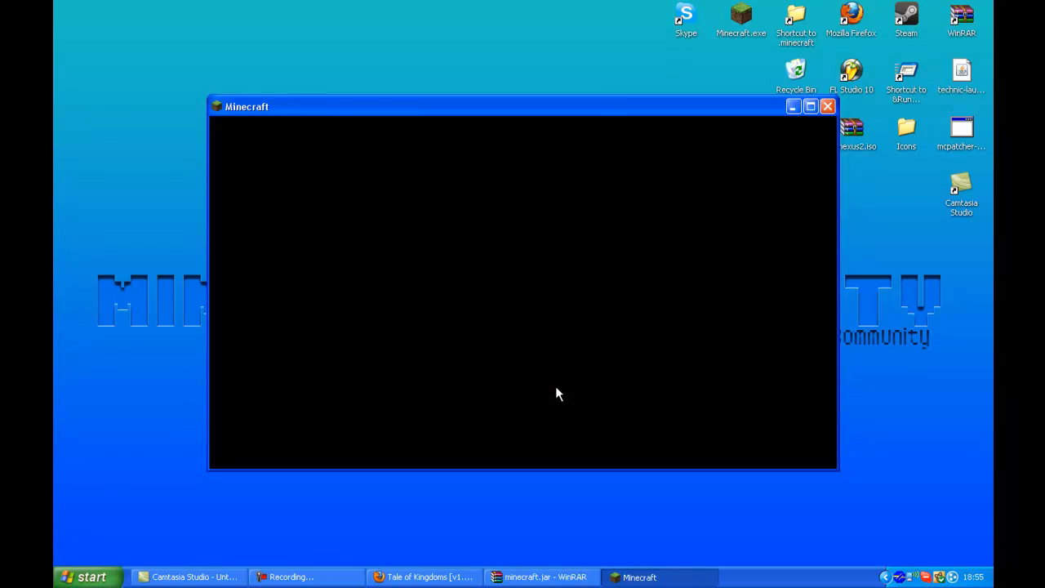
left_click(828, 106)
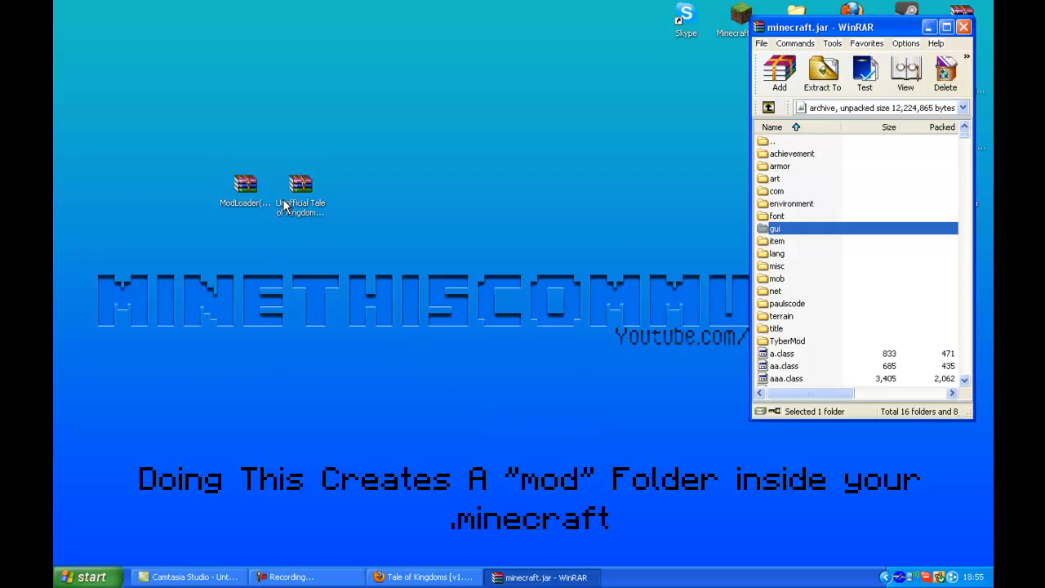
Add the TyberMod folder and class files from the Unofficial Tale of Kingdoms archive into minecraft.jar.
double_click(301, 182)
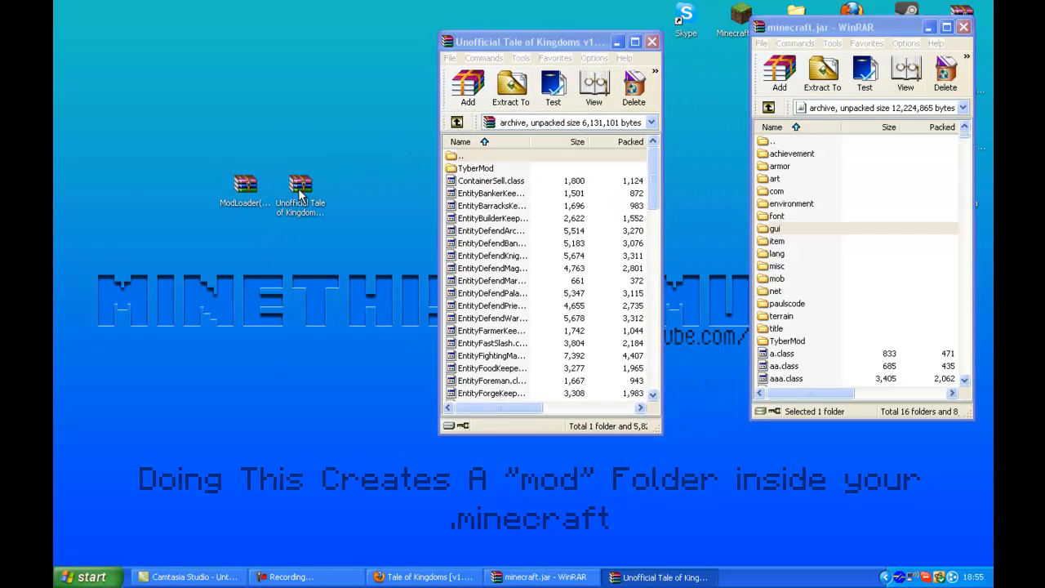
mouse_move(301, 203)
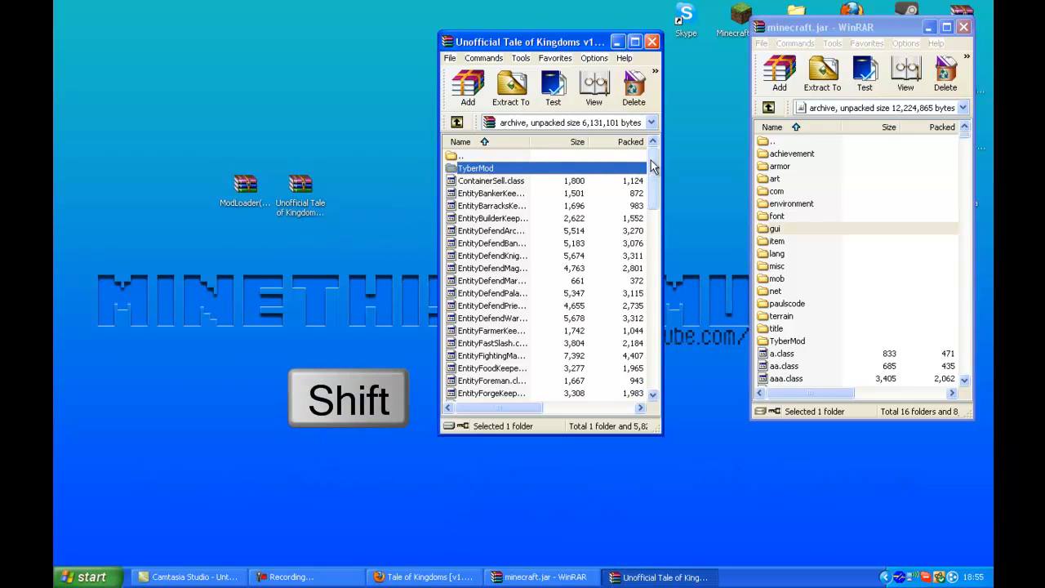
scroll("down", 3)
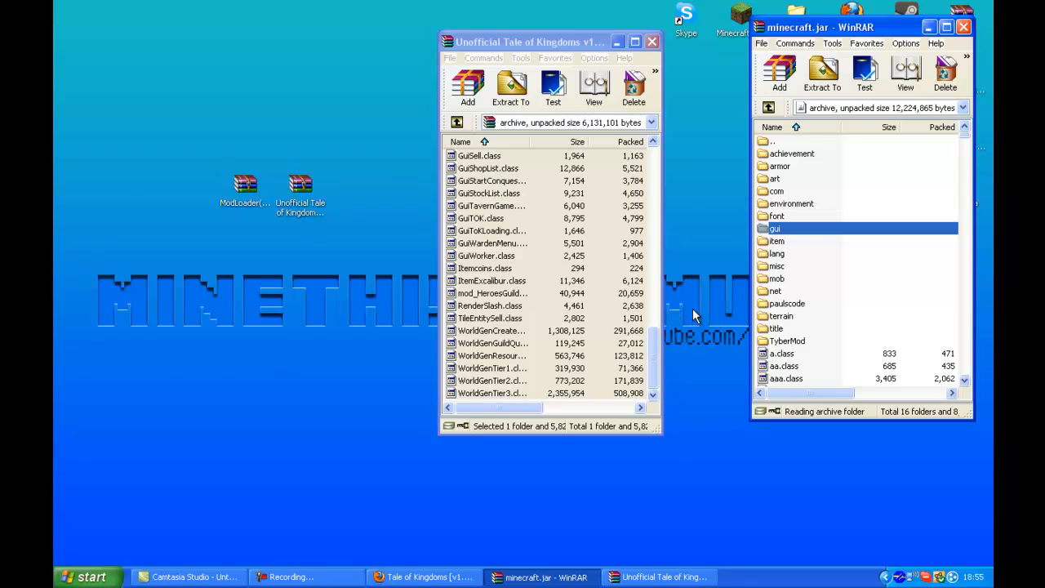
left_click(652, 42)
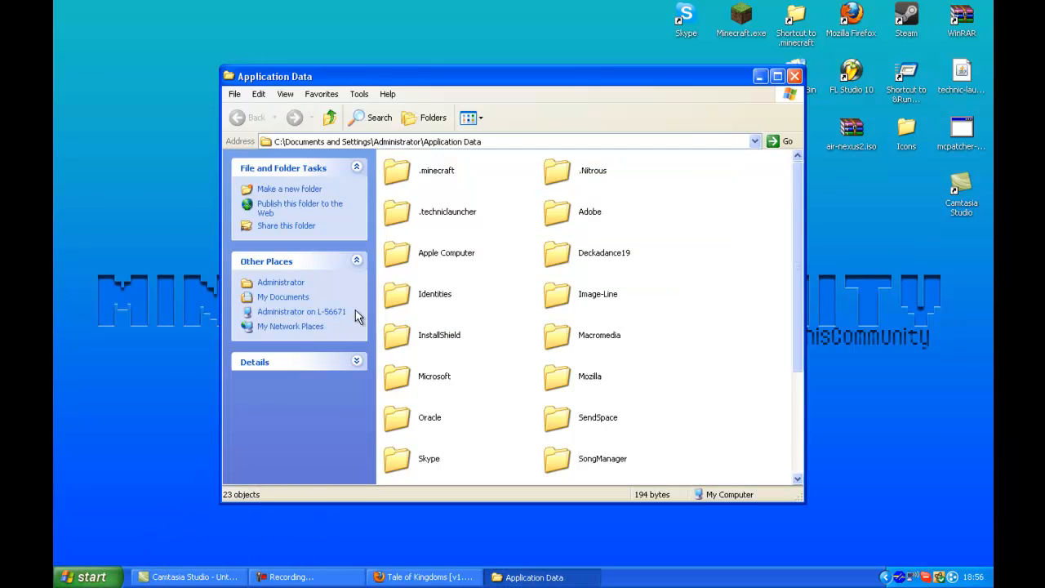
Place the Unofficial Tale of Kingdoms zip into the .minecraft mods folder and close the Explorer window.
double_click(436, 180)
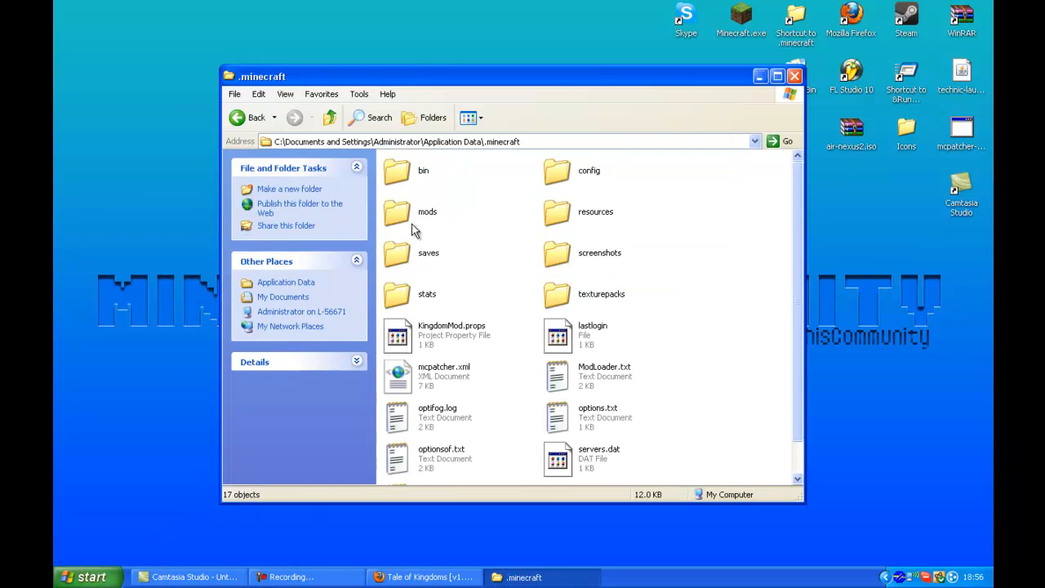
left_click(428, 212)
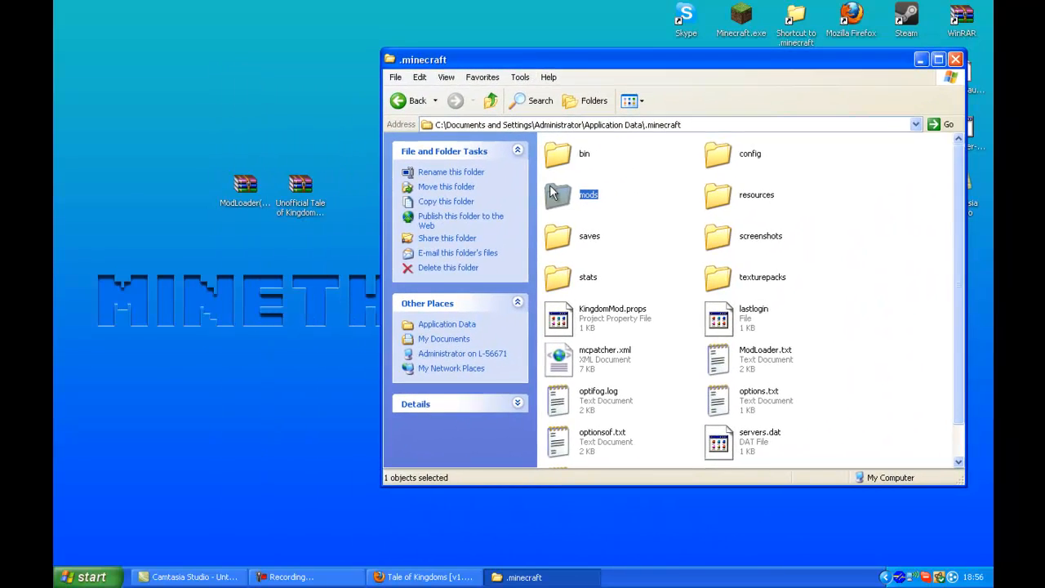
double_click(559, 194)
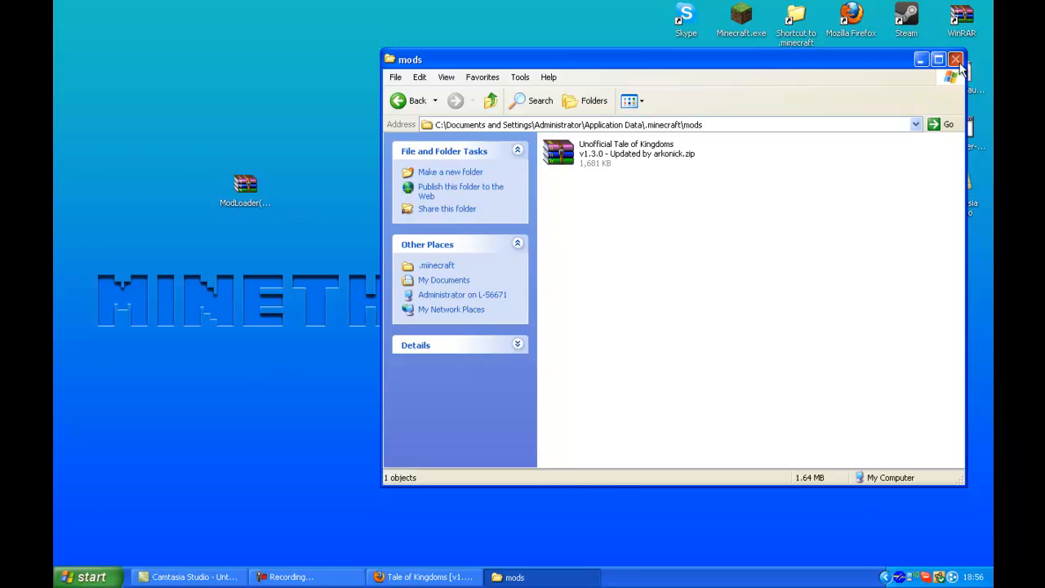
left_click(955, 58)
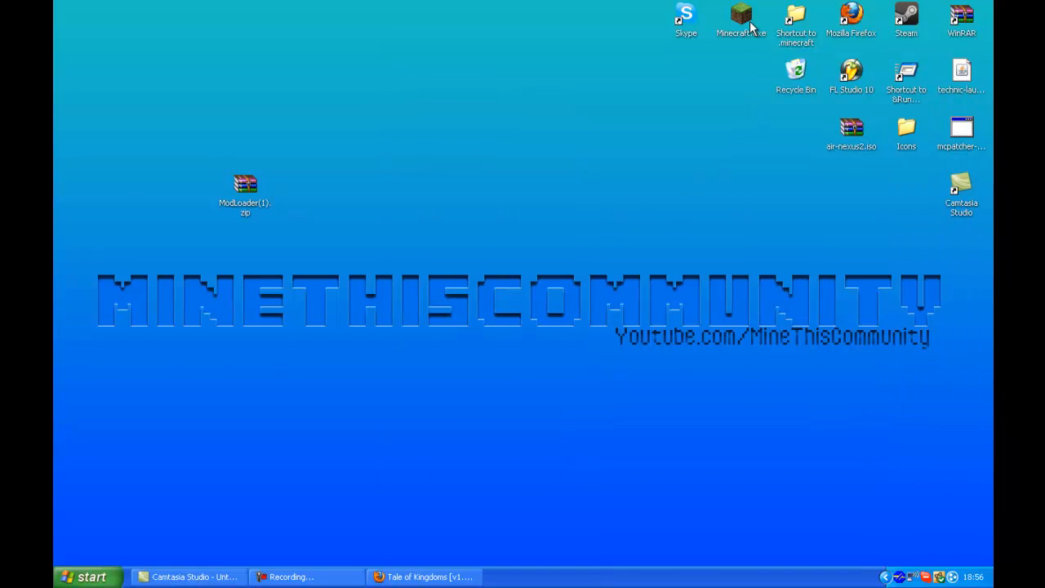
Relaunch Minecraft 1.2.5, log in and go to the singleplayer world list.
left_click(741, 16)
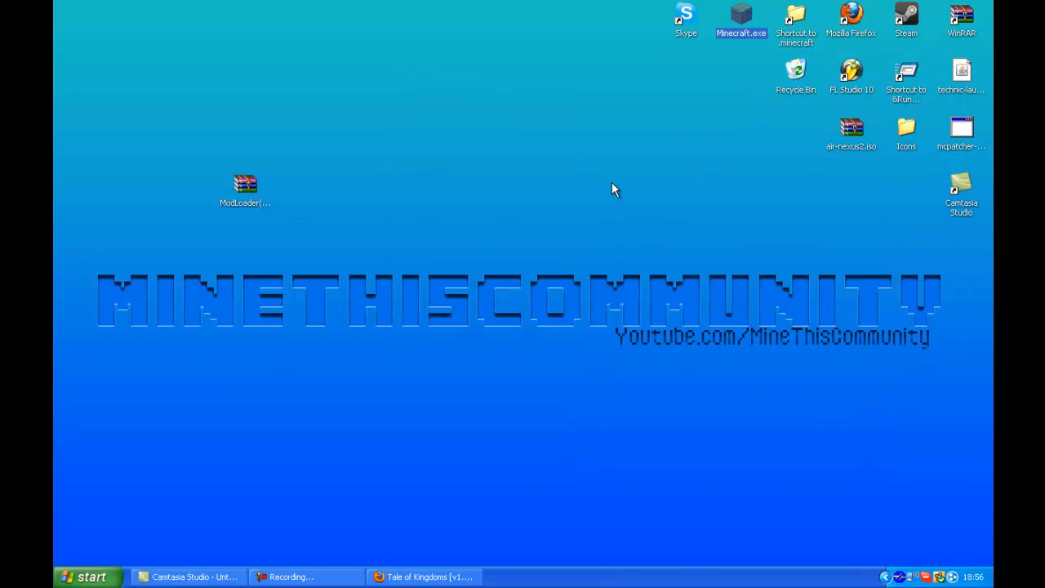
double_click(742, 19)
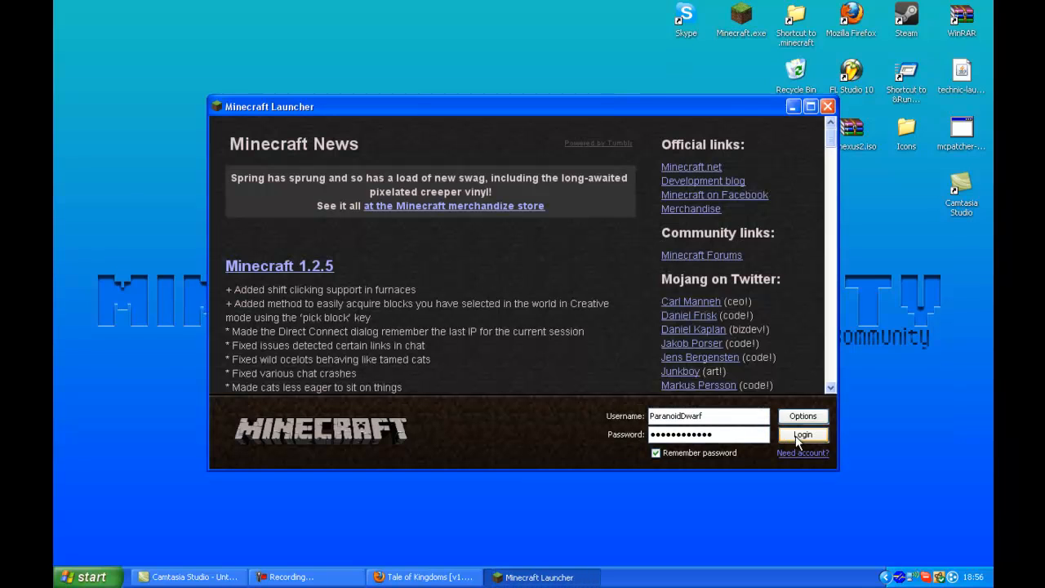
left_click(802, 435)
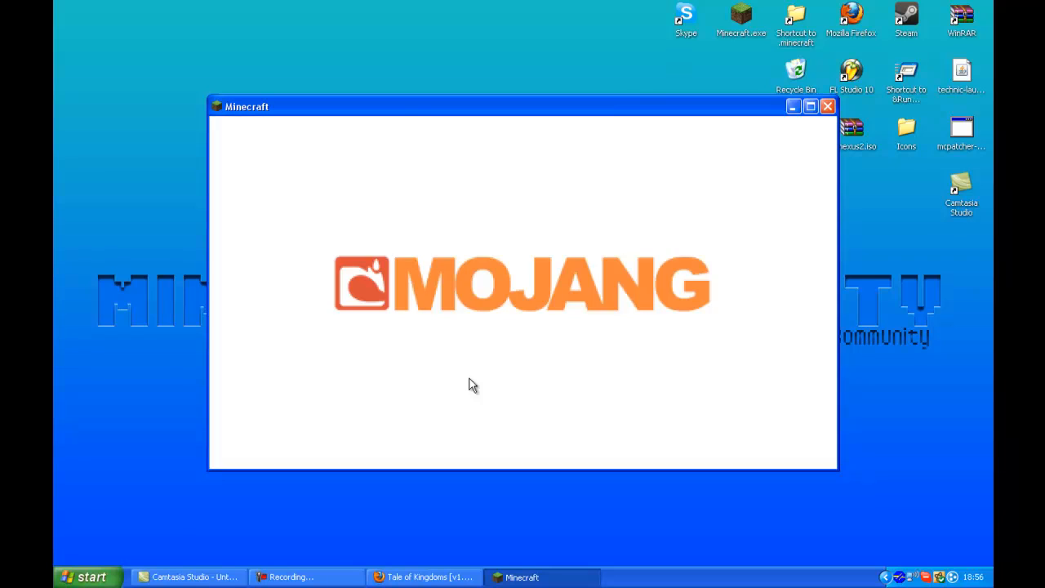
mouse_move(676, 301)
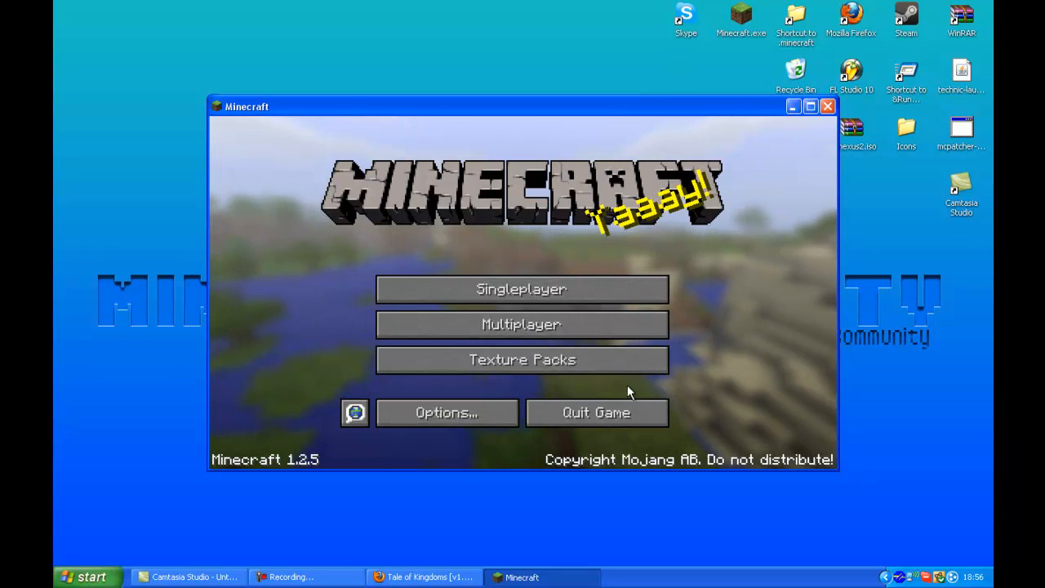
left_click(521, 287)
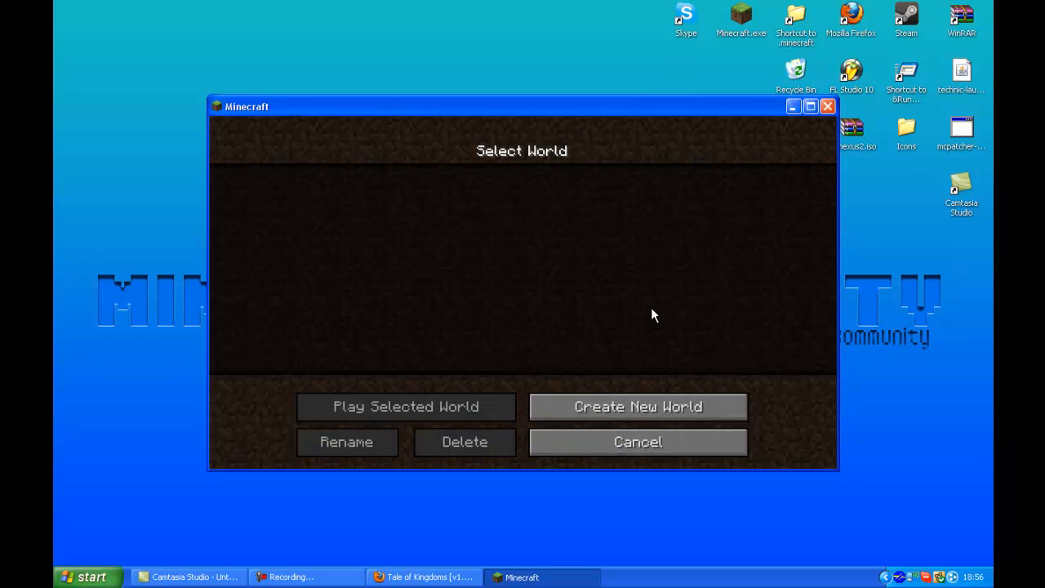
Create a new survival world named 'LOL TEST'.
left_click(637, 406)
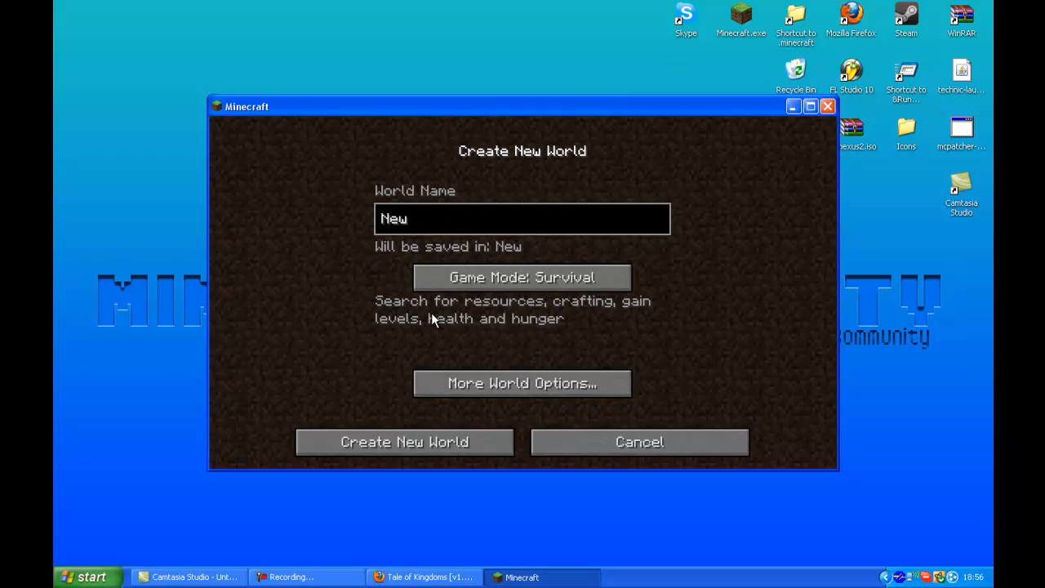
type("LOL TEST")
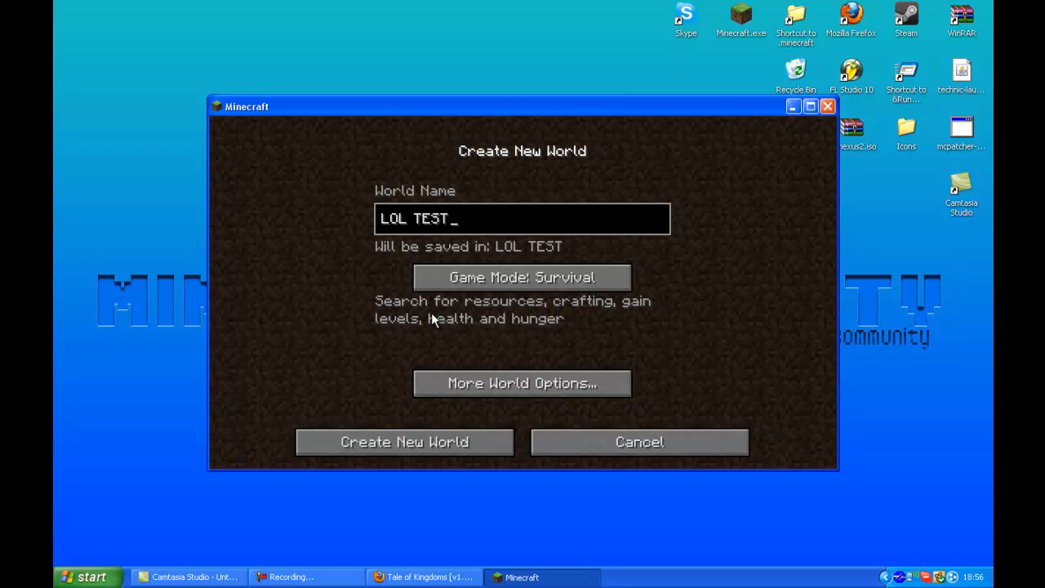
left_click(404, 440)
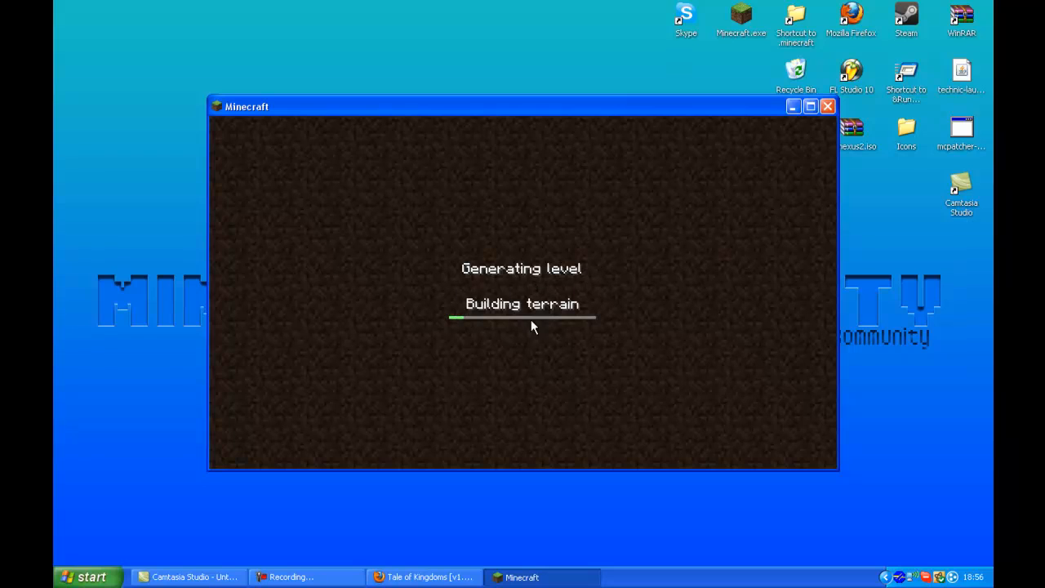
mouse_move(594, 356)
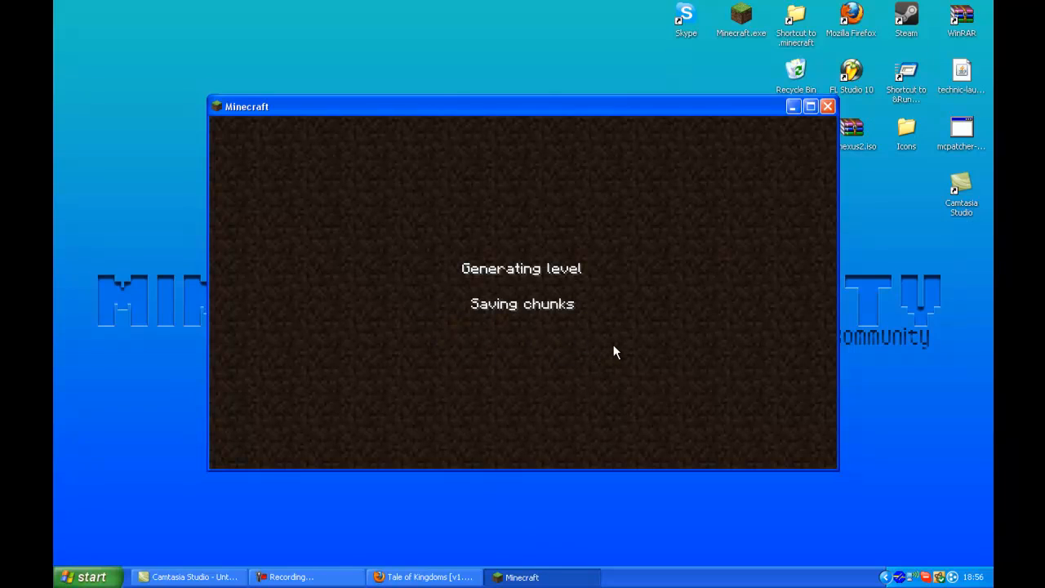
mouse_move(526, 343)
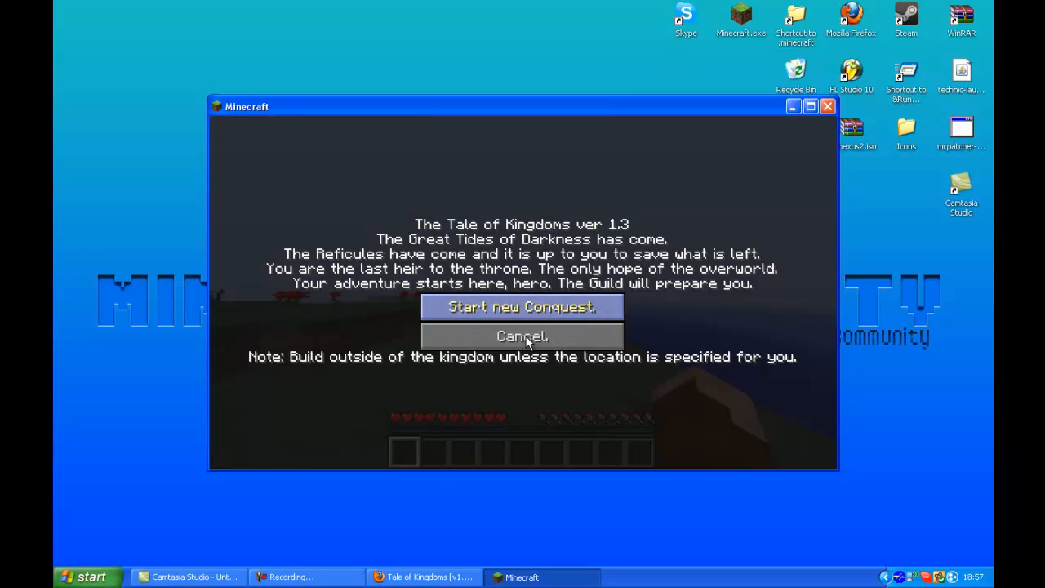
mouse_move(411, 258)
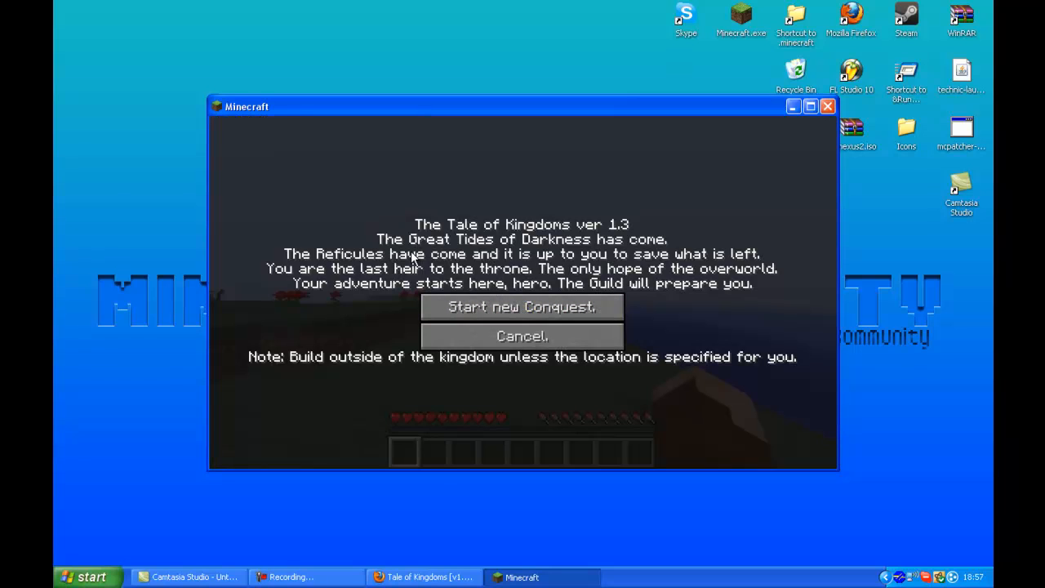
mouse_move(366, 313)
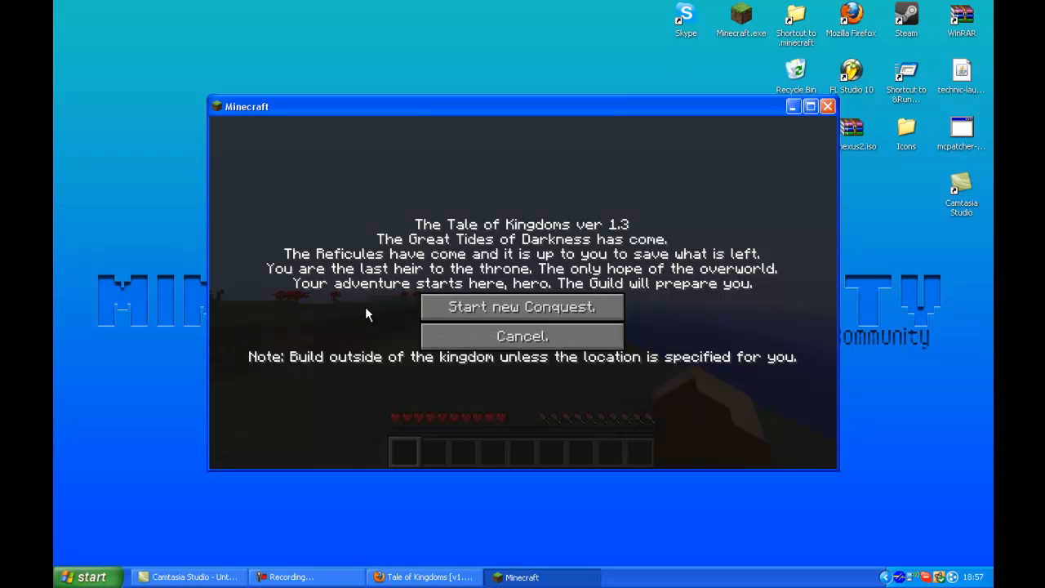
mouse_move(522, 307)
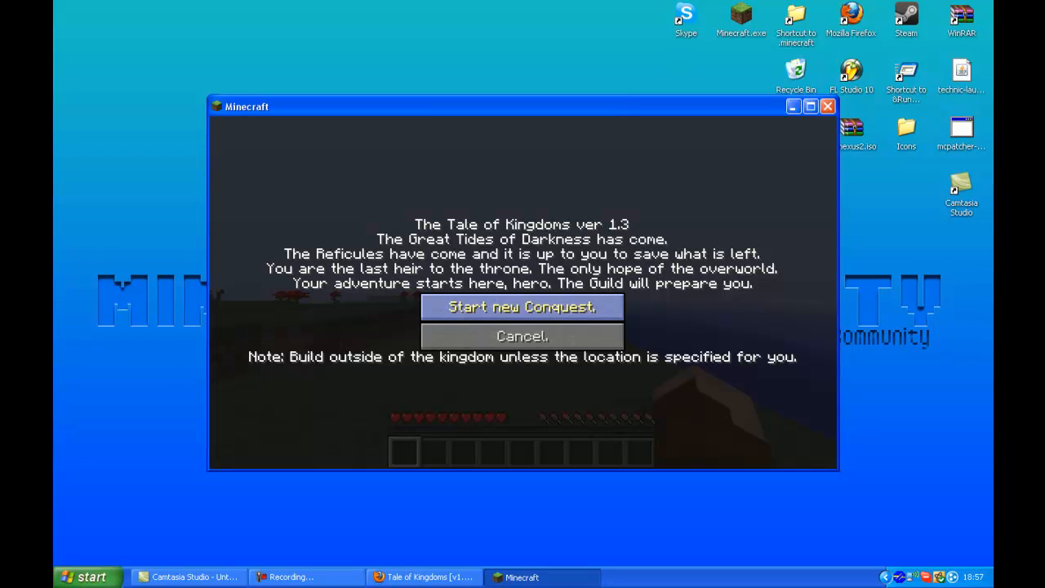
Start a new conquest from the Tale of Kingdoms ver 1.3 introduction screen.
left_click(523, 306)
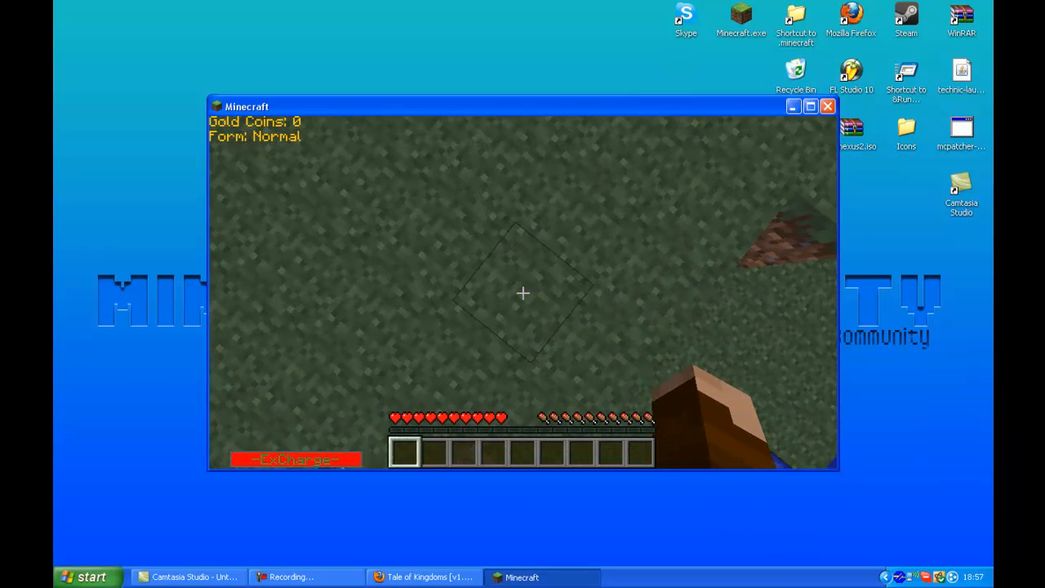
mouse_move(523, 294)
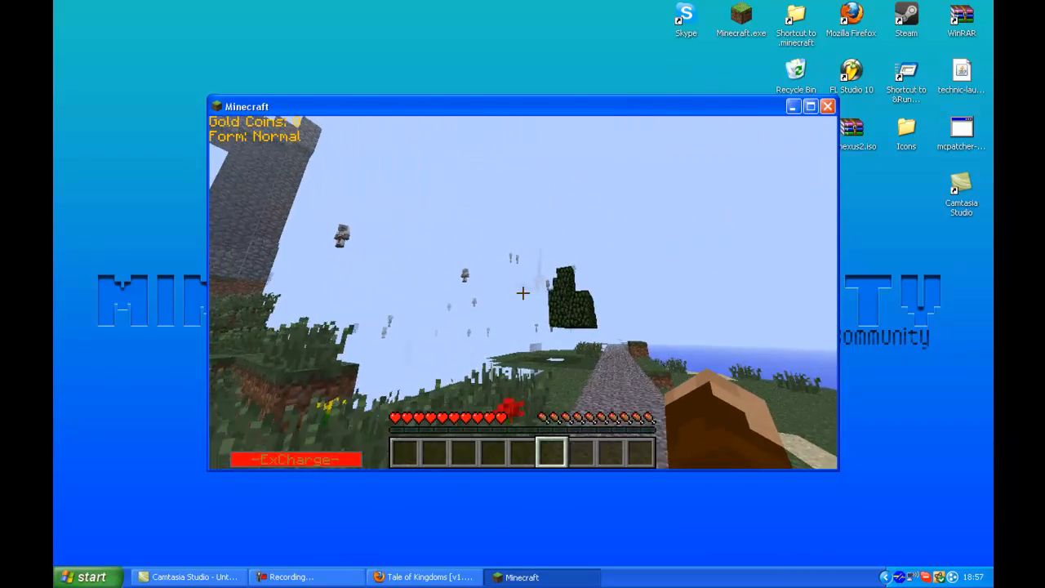
Raise the render distance in Video Settings so the guild castle is visible ahead.
key("Escape")
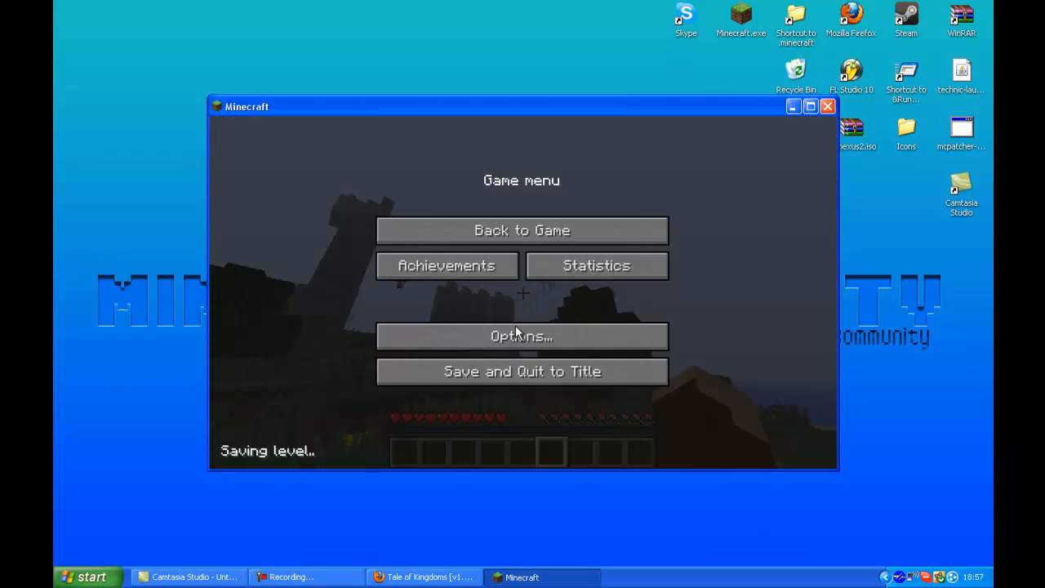
left_click(521, 336)
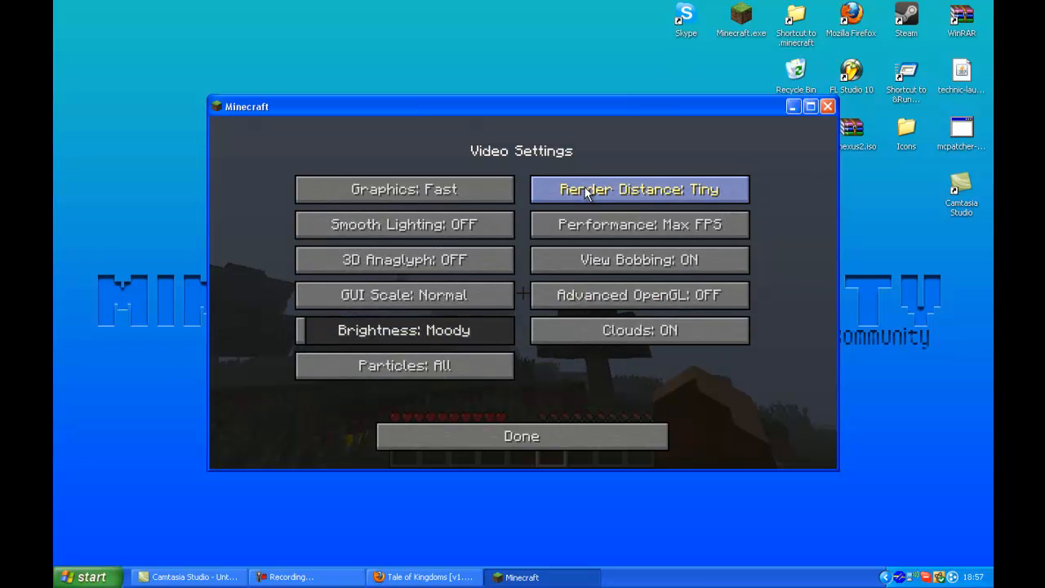
left_click(521, 436)
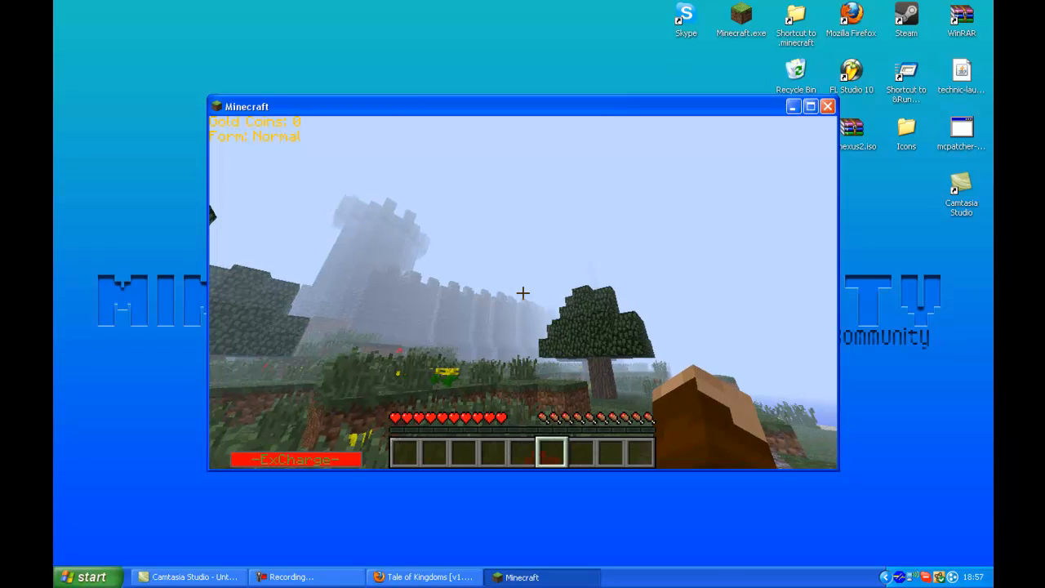